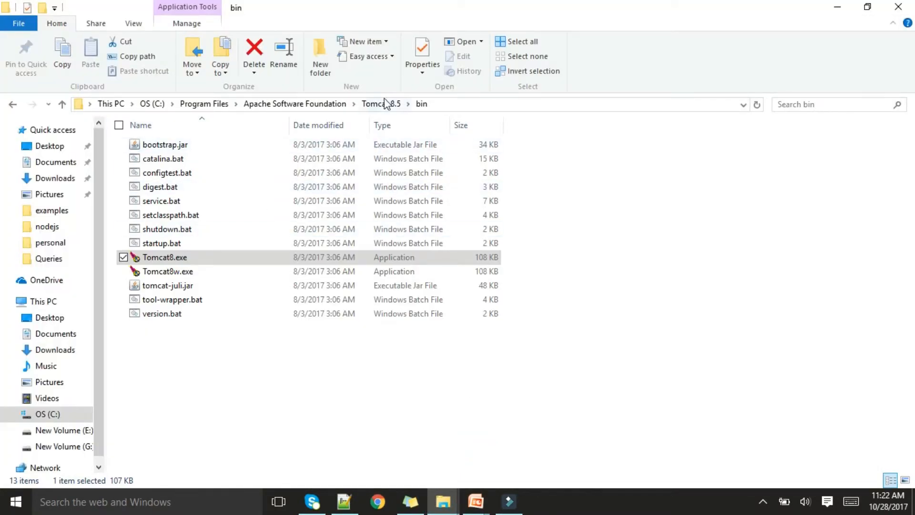
Browse to Tomcat 8.5\webapps\sample and bring up the context menu for second.jsp
{"action": "left_click", "coordinate": [380, 104]}
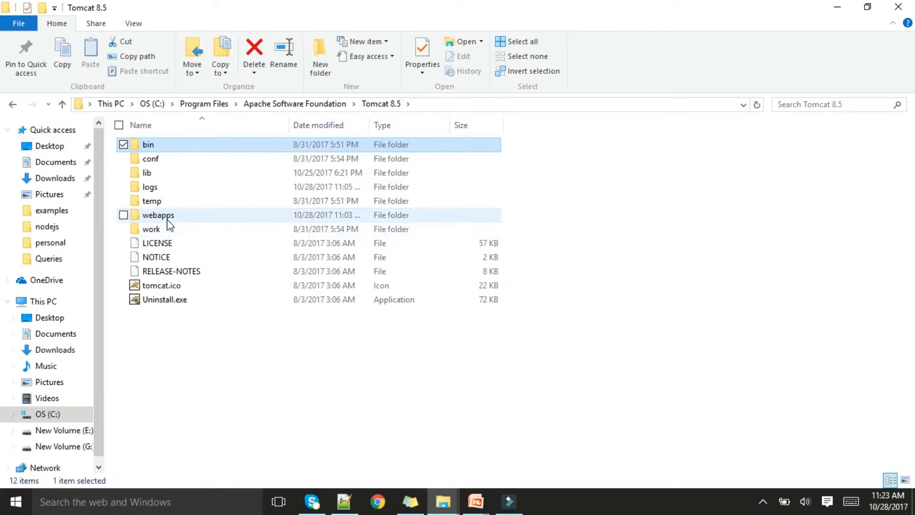
{"action": "double_click", "coordinate": [159, 215]}
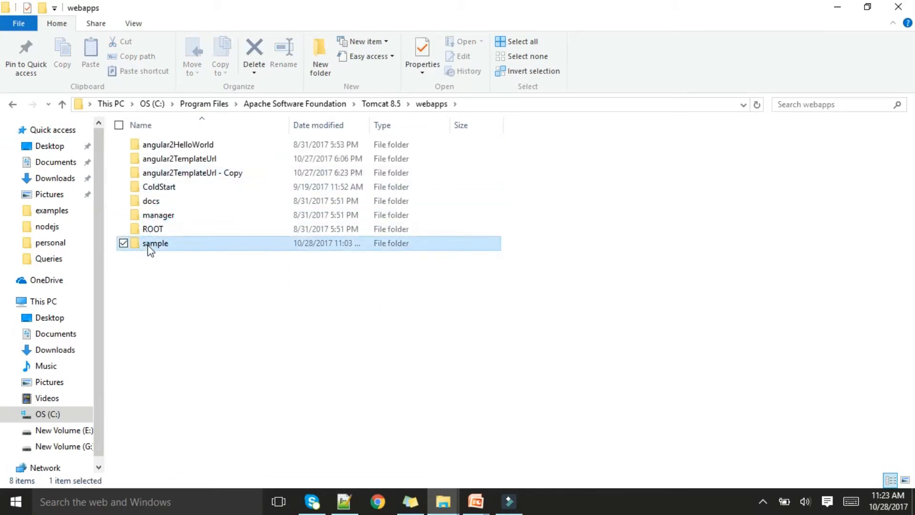
{"action": "double_click", "coordinate": [155, 243]}
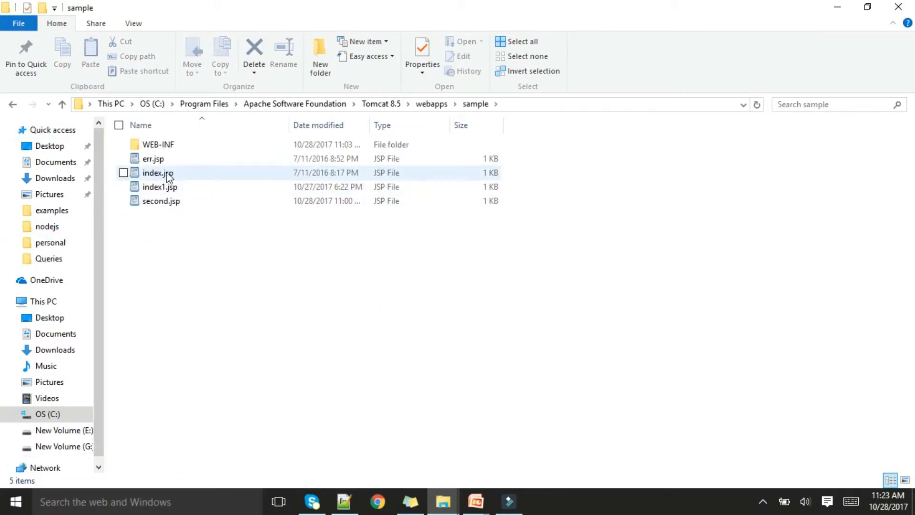
{"action": "right_click", "coordinate": [160, 201]}
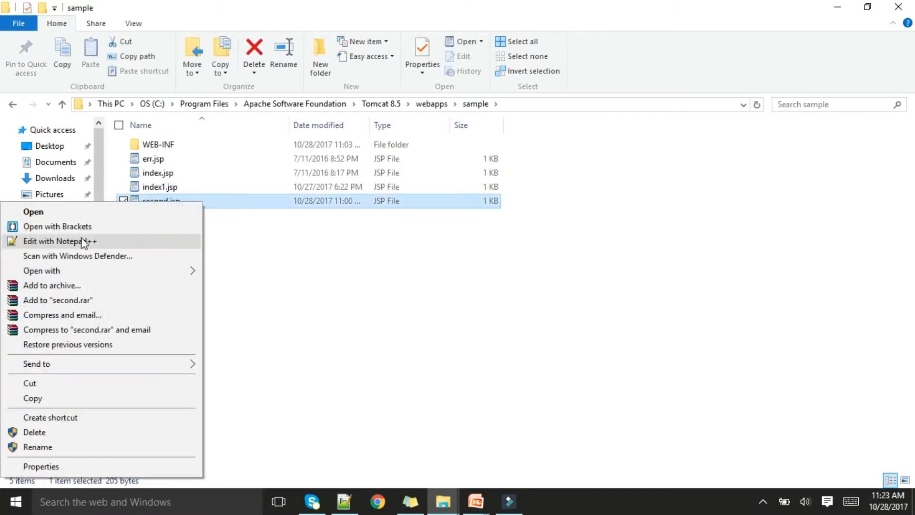
Edit second.jsp in Notepad++ and review err.jsp, its errorPage target, in the other tab
{"action": "left_click", "coordinate": [59, 241]}
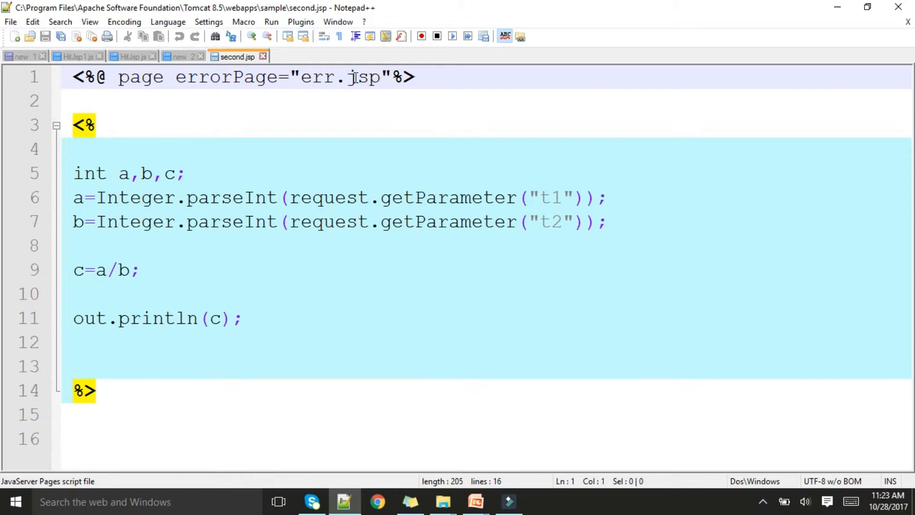
{"action": "mouse_move", "coordinate": [442, 502]}
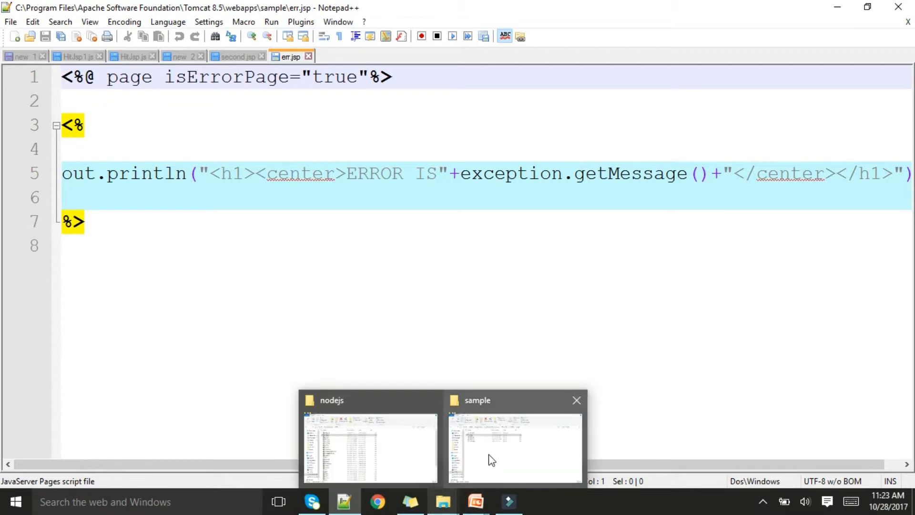
{"action": "left_click", "coordinate": [237, 56]}
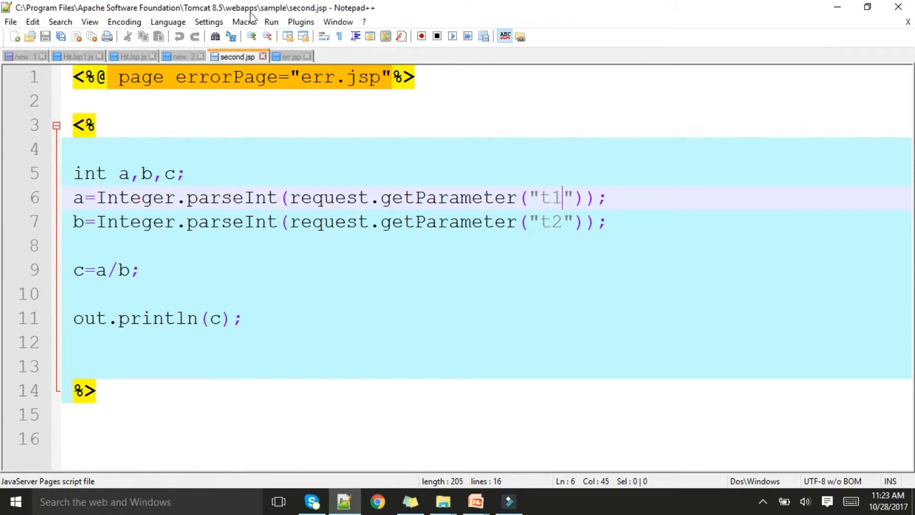
{"action": "mouse_move", "coordinate": [458, 348]}
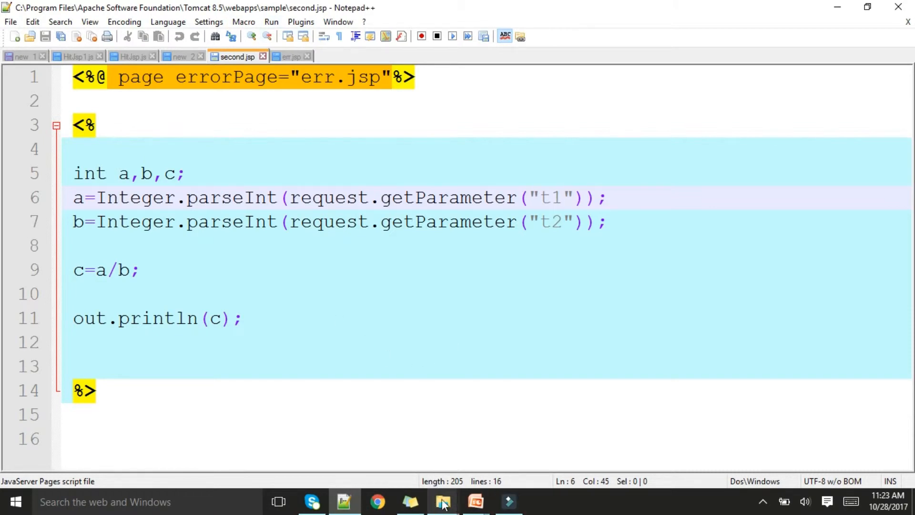
Launch Tomcat8.exe from Tomcat 8.5\bin and minimize its startup console
{"action": "left_click", "coordinate": [443, 502]}
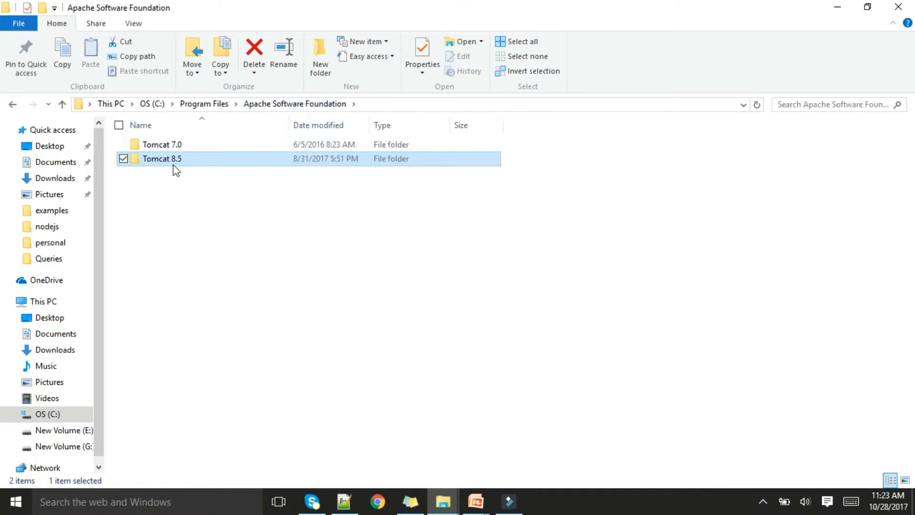
{"action": "double_click", "coordinate": [162, 158]}
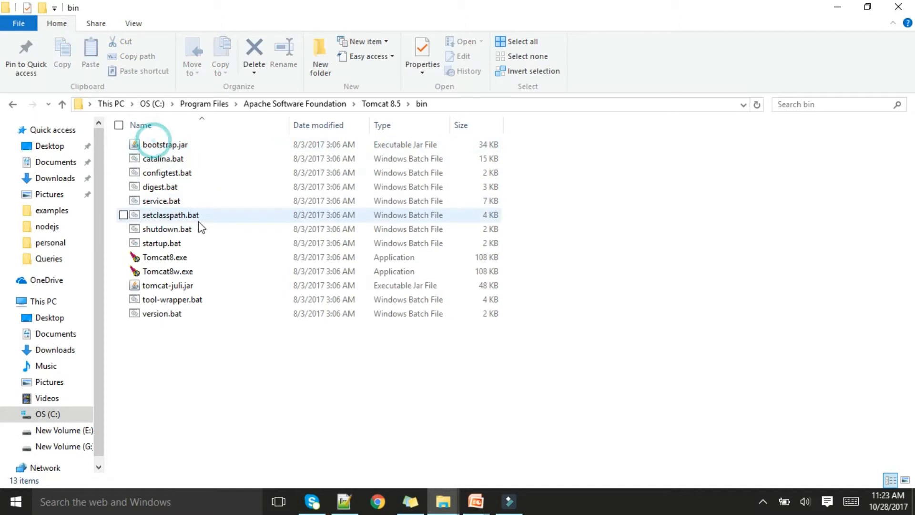
{"action": "left_click", "coordinate": [164, 257]}
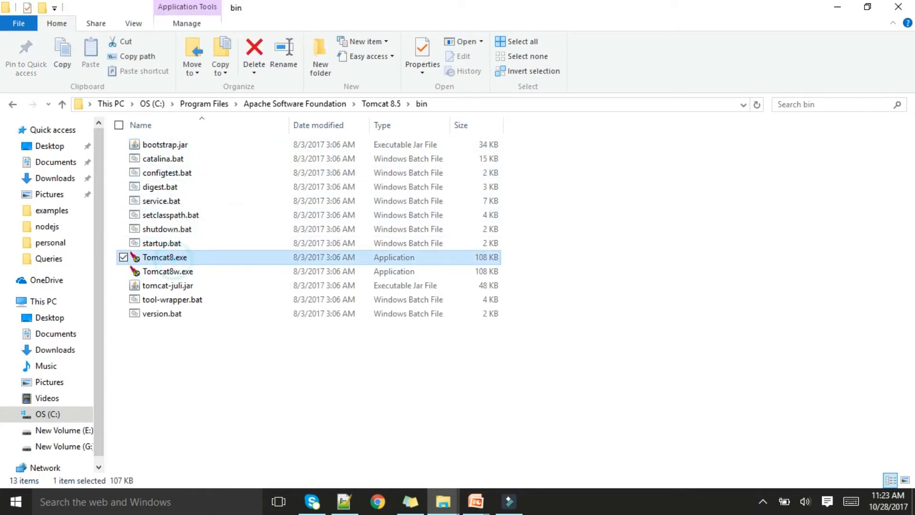
{"action": "double_click", "coordinate": [164, 257]}
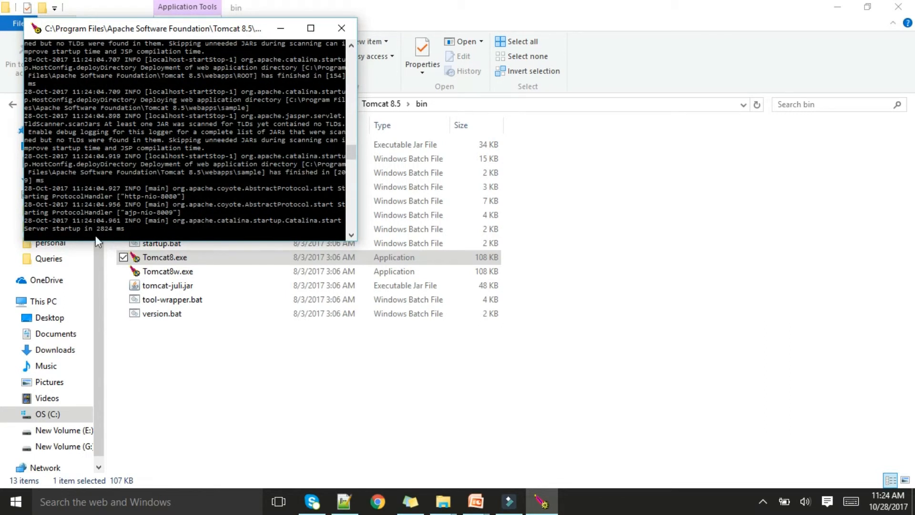
{"action": "mouse_move", "coordinate": [263, 16]}
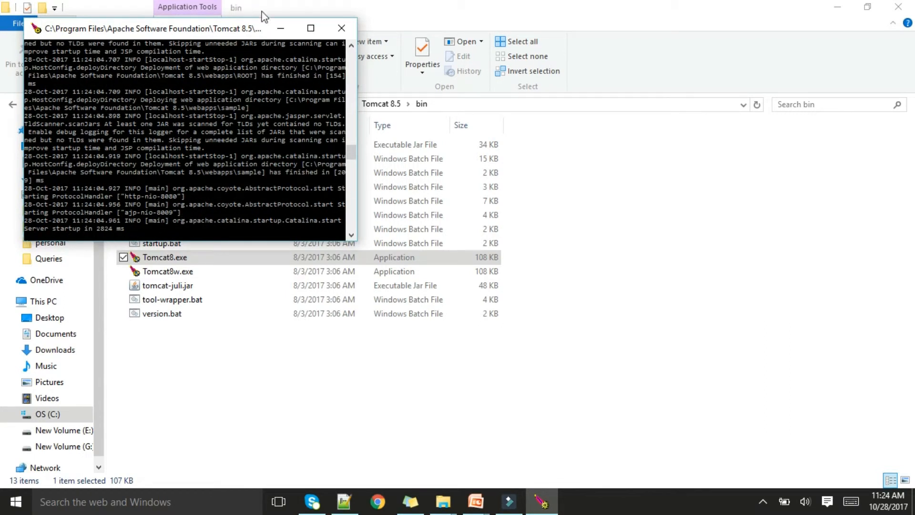
{"action": "left_click", "coordinate": [342, 27]}
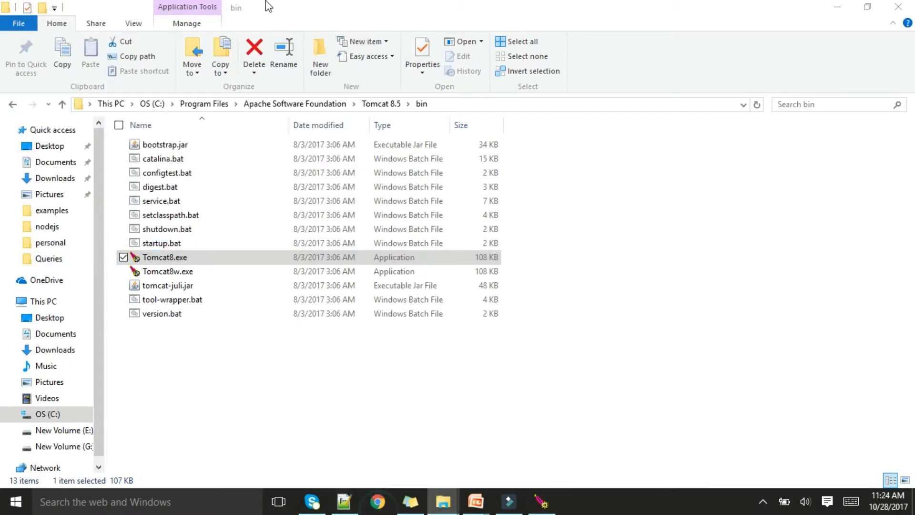
Load localhost:8080 in Chrome to confirm the Tomcat 8.5.20 welcome page, then minimize it
{"action": "left_click", "coordinate": [378, 501]}
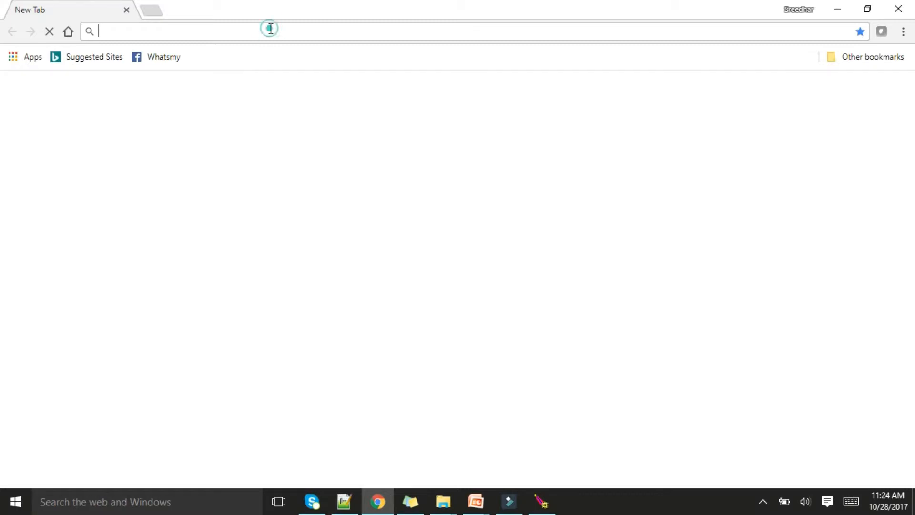
{"action": "type", "text": "localhost:8080"}
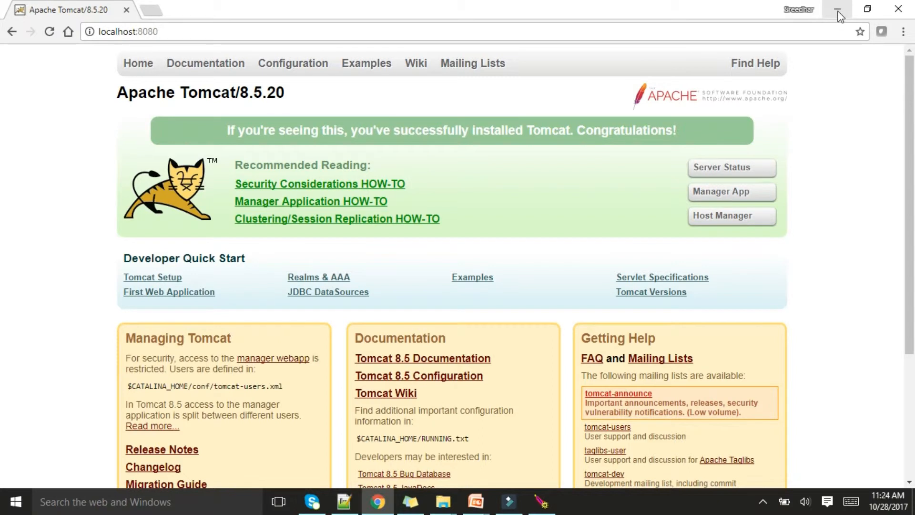
{"action": "left_click", "coordinate": [442, 502]}
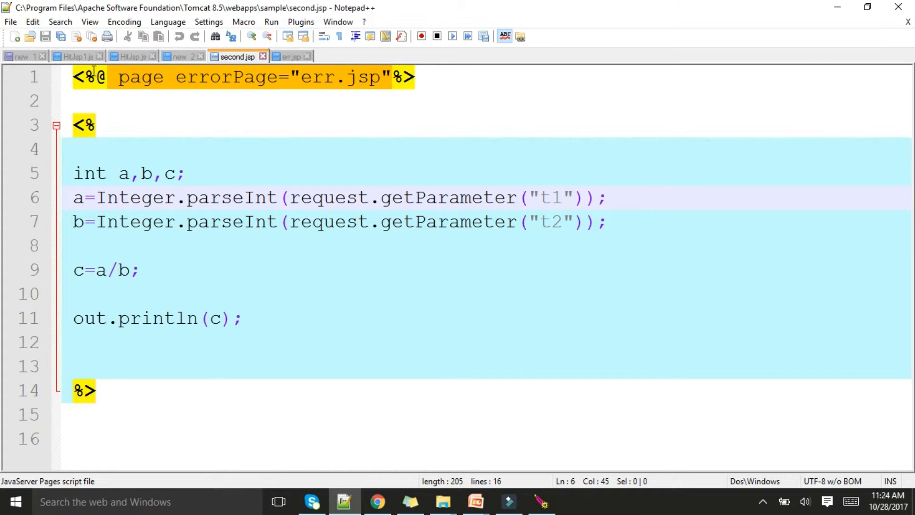
Review HitJsp.js: the t1/t2 form posting to second.jsp and the listen port 1010
{"action": "left_click", "coordinate": [131, 56]}
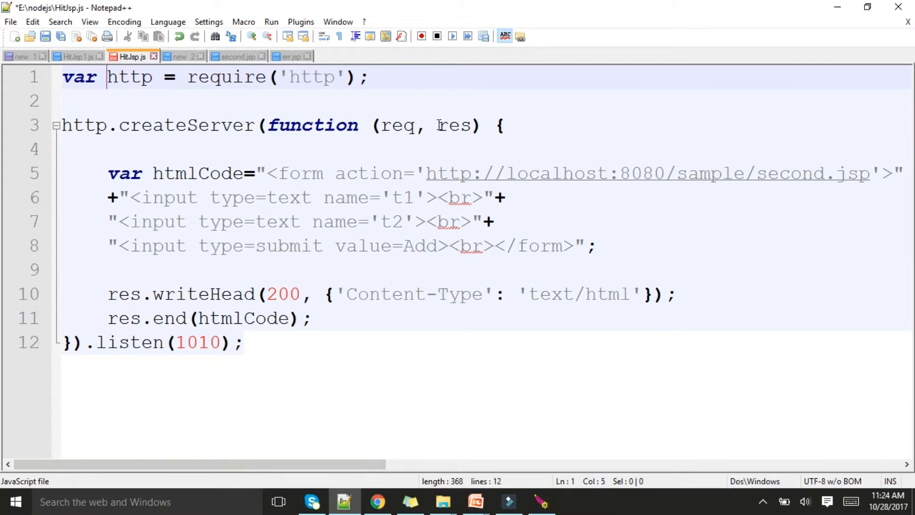
{"action": "left_click_drag", "start_coordinate": [107, 173], "coordinate": [244, 197]}
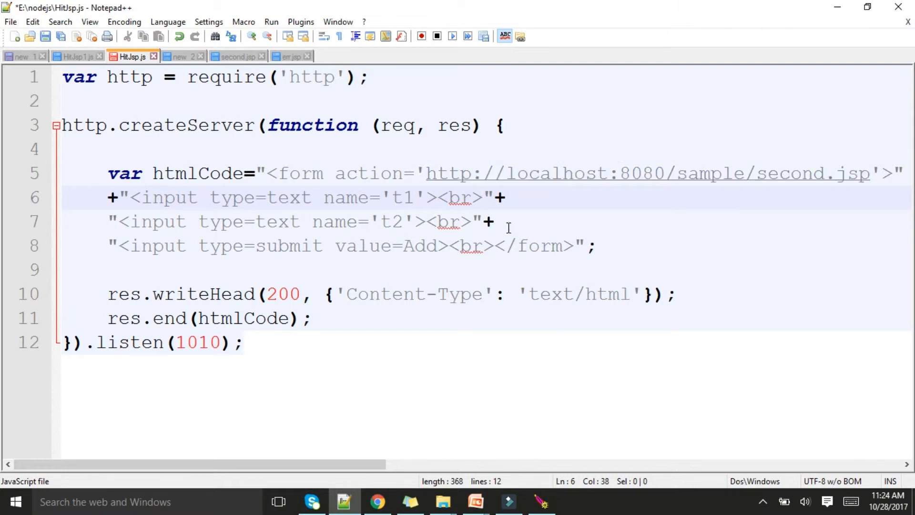
{"action": "mouse_move", "coordinate": [421, 195]}
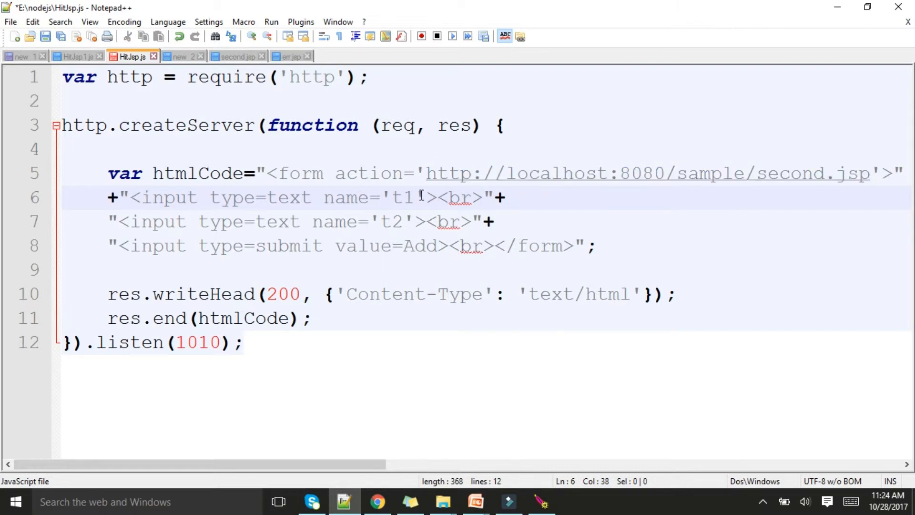
{"action": "mouse_move", "coordinate": [388, 234]}
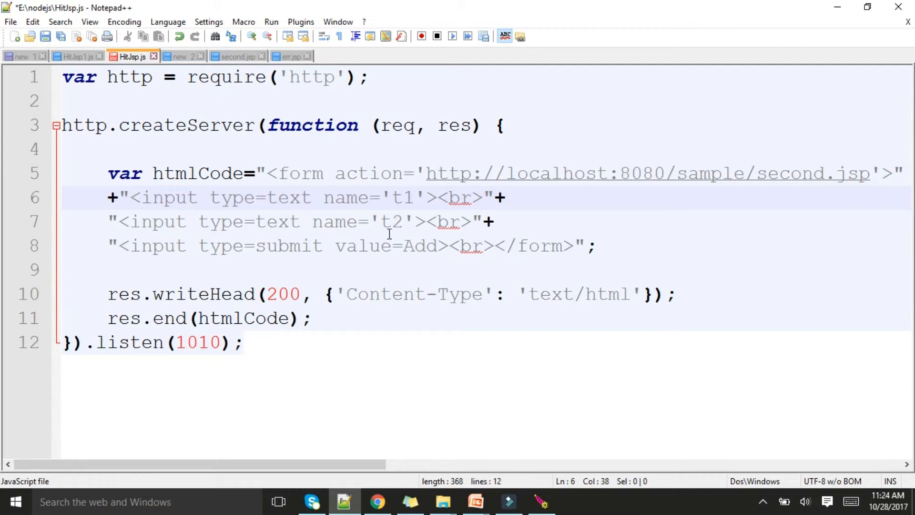
{"action": "mouse_move", "coordinate": [538, 256]}
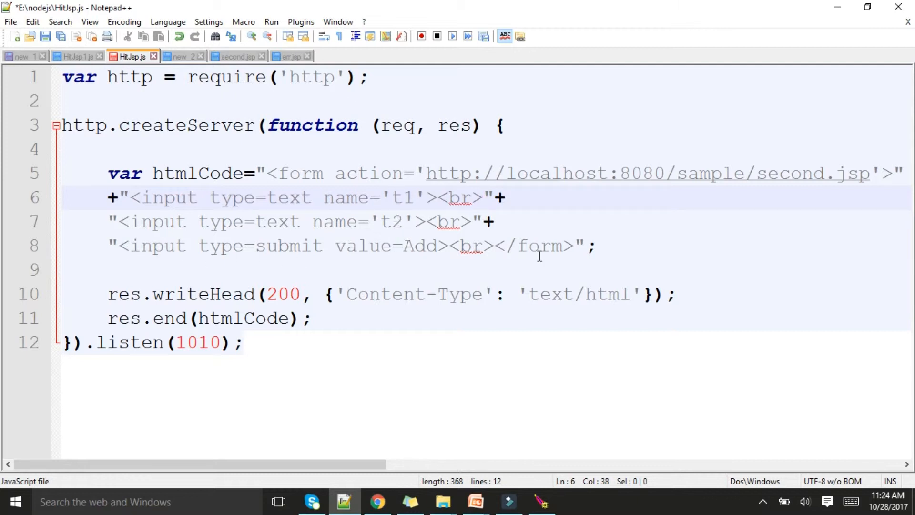
{"action": "mouse_move", "coordinate": [499, 181]}
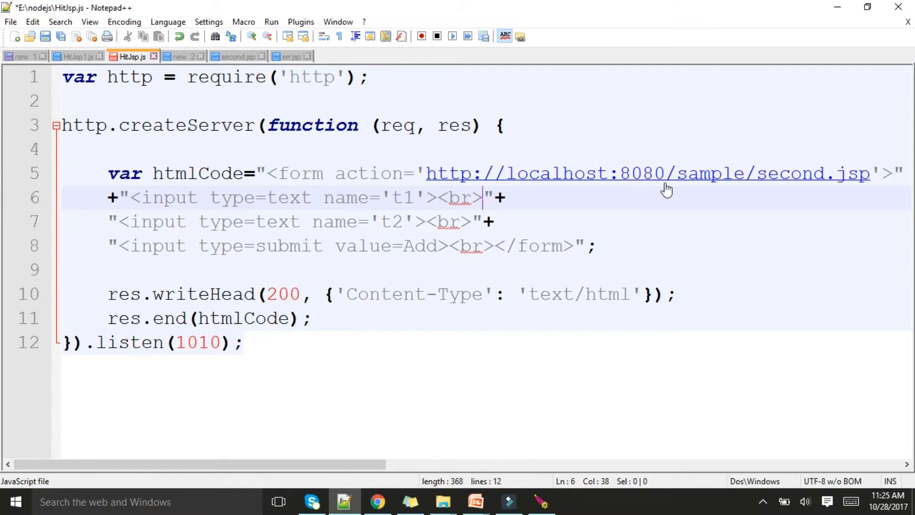
{"action": "mouse_move", "coordinate": [534, 182]}
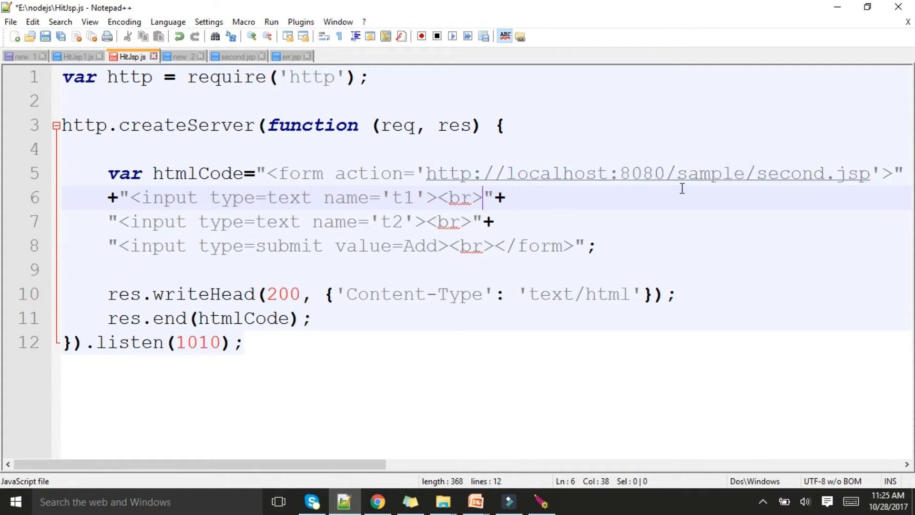
{"action": "mouse_move", "coordinate": [703, 191]}
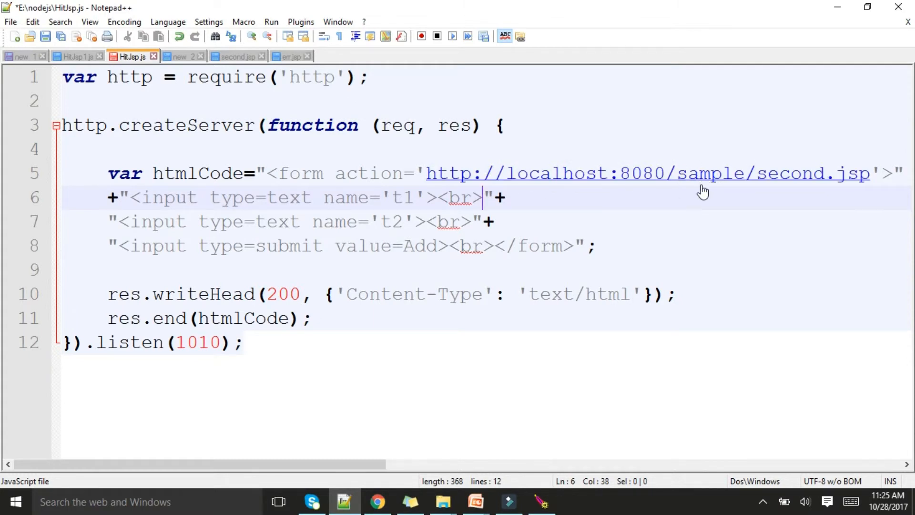
{"action": "mouse_move", "coordinate": [717, 184]}
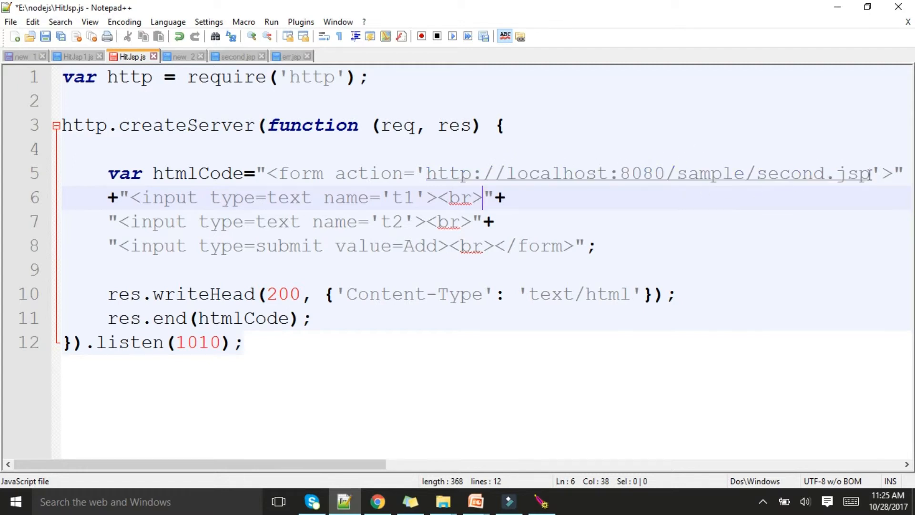
{"action": "mouse_move", "coordinate": [850, 173]}
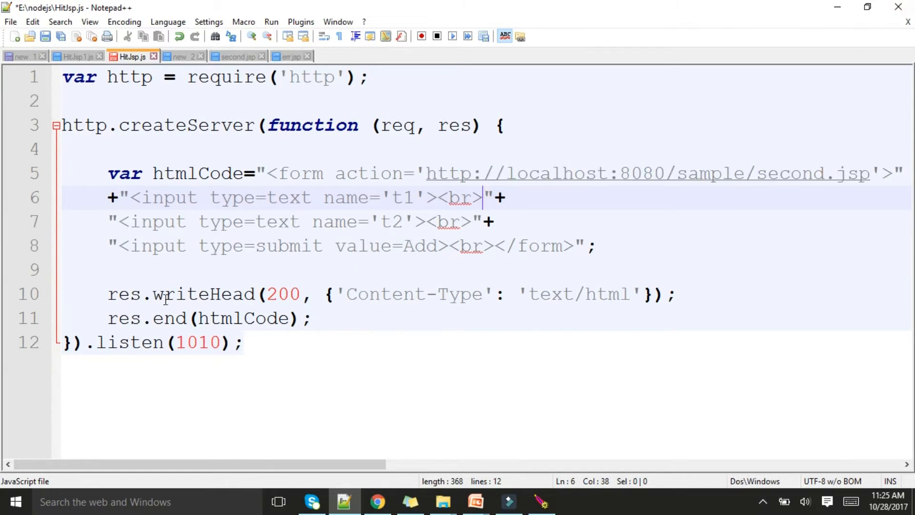
{"action": "left_click", "coordinate": [108, 294]}
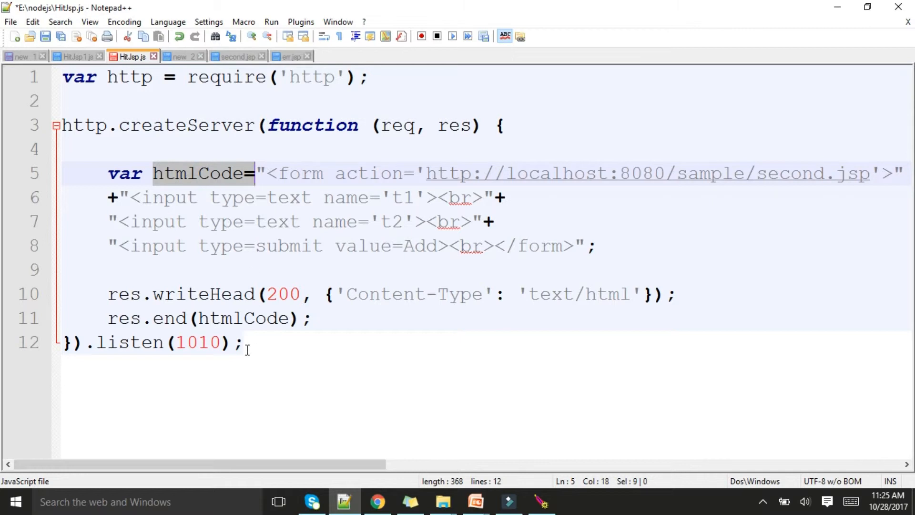
{"action": "mouse_move", "coordinate": [361, 318]}
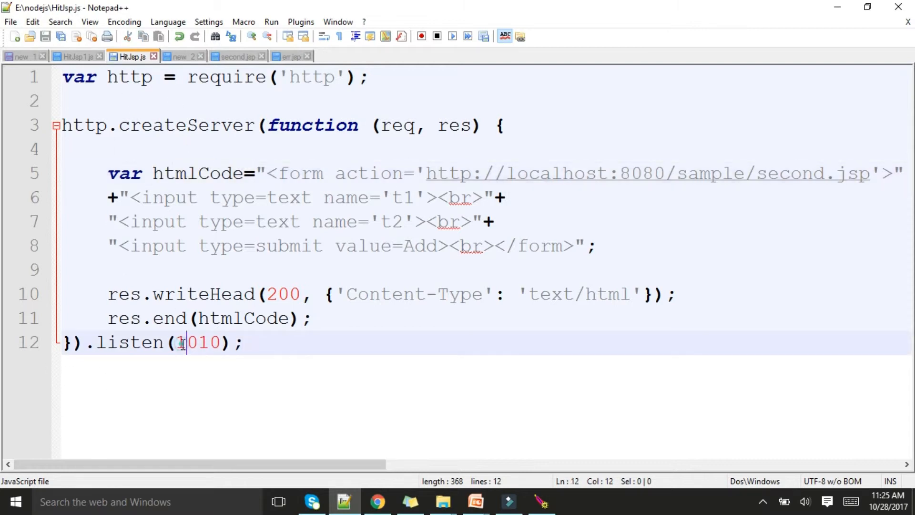
{"action": "double_click", "coordinate": [198, 342]}
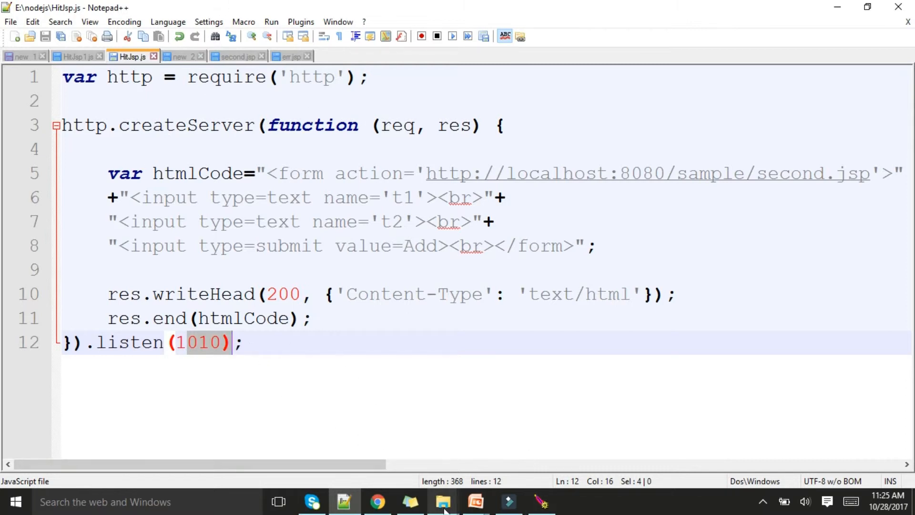
Launch a Command Prompt from Windows search for 'command'
{"action": "left_click", "coordinate": [443, 500]}
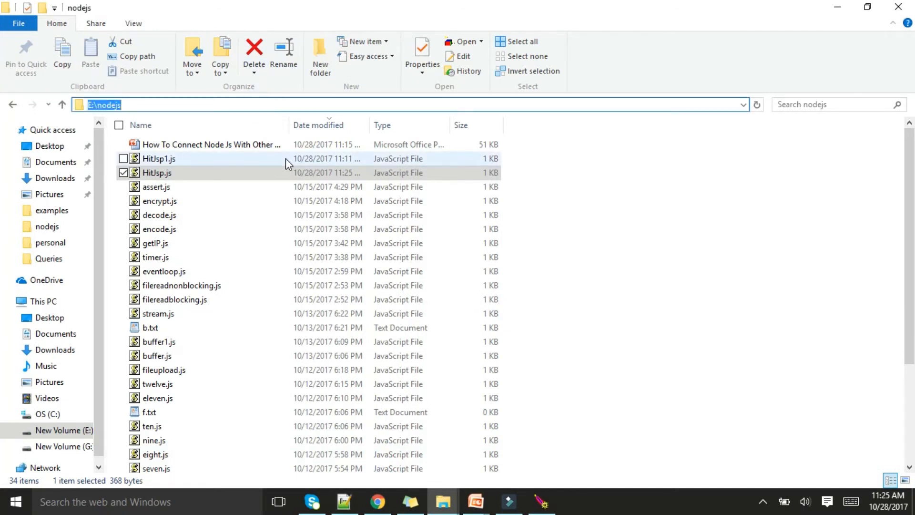
{"action": "left_click", "coordinate": [14, 501]}
{"action": "type", "text": "cm="}
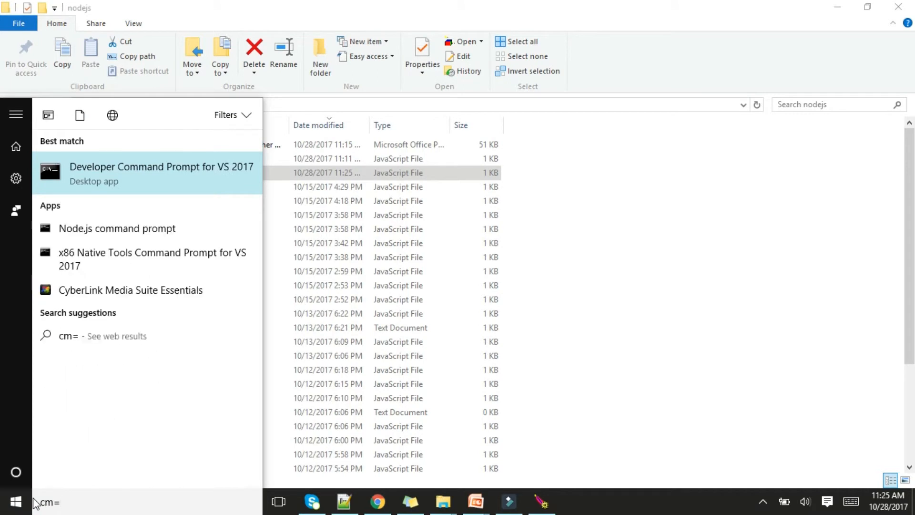
{"action": "type", "text": "omma"}
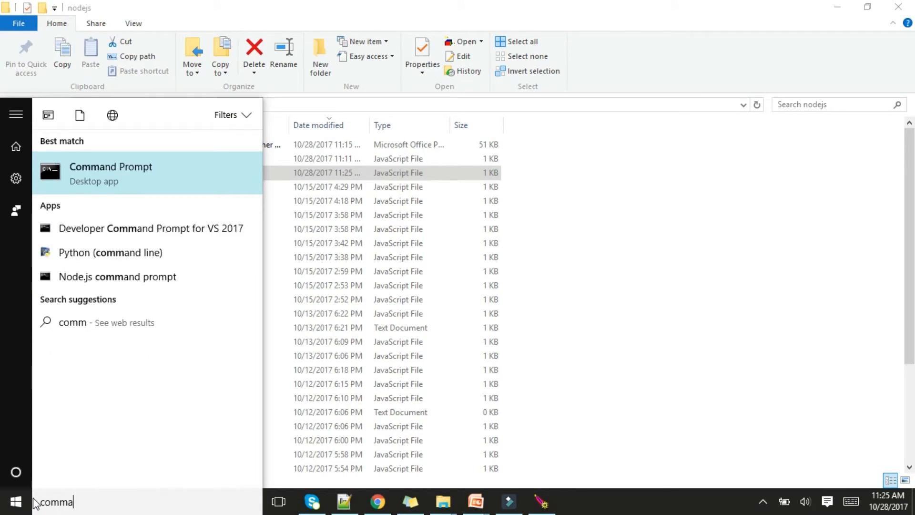
{"action": "left_click", "coordinate": [111, 172]}
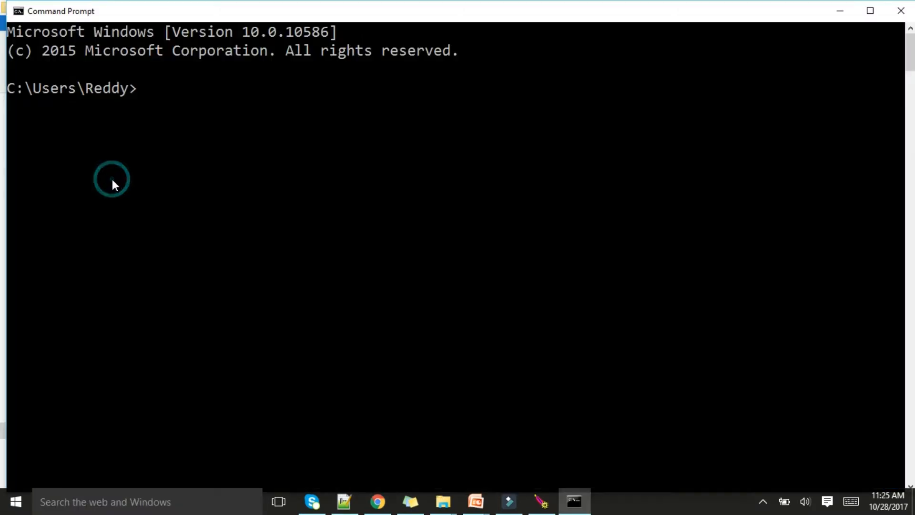
Change to E:\nodejs and run 'node HitJsp.js', then bring Chrome forward
{"action": "right_click", "coordinate": [328, 236]}
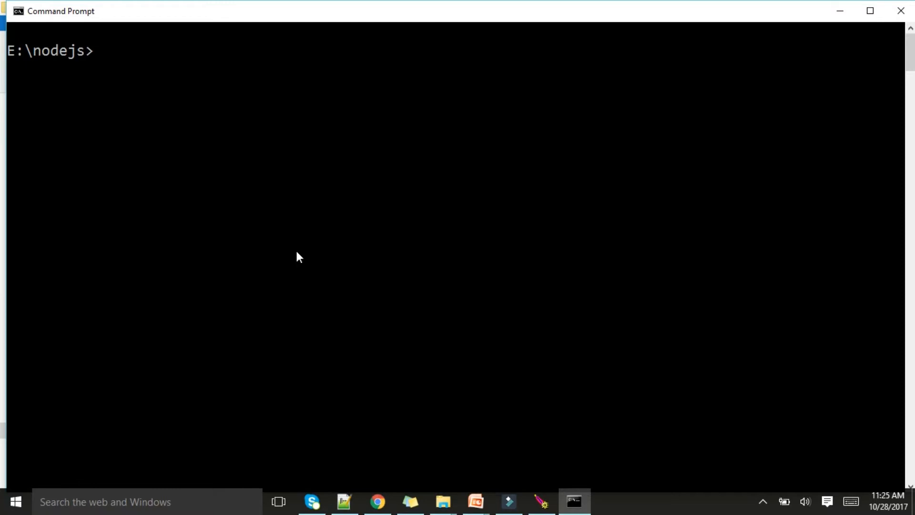
{"action": "type", "text": "nod"}
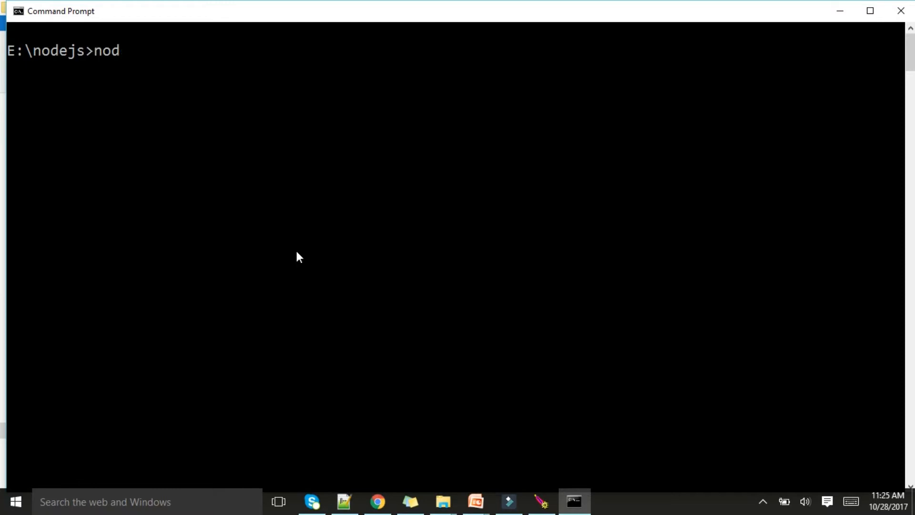
{"action": "type", "text": "e hi"}
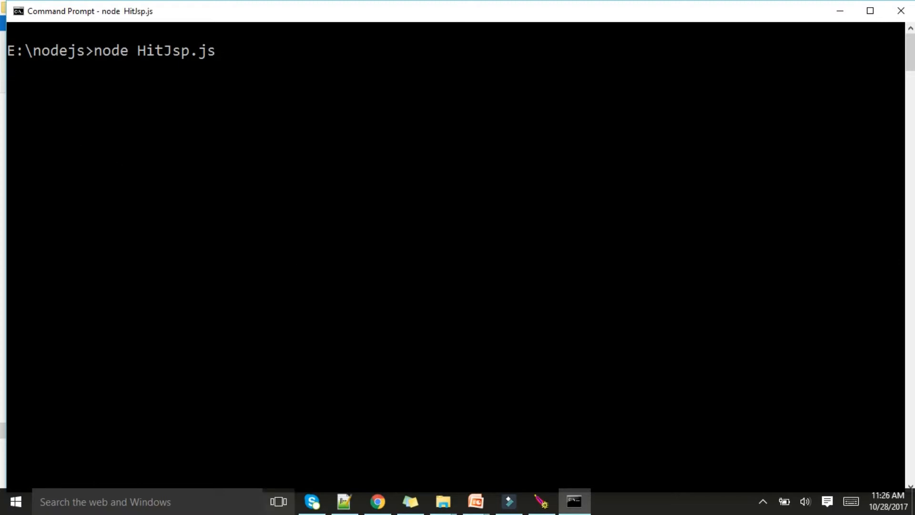
{"action": "left_click", "coordinate": [377, 506]}
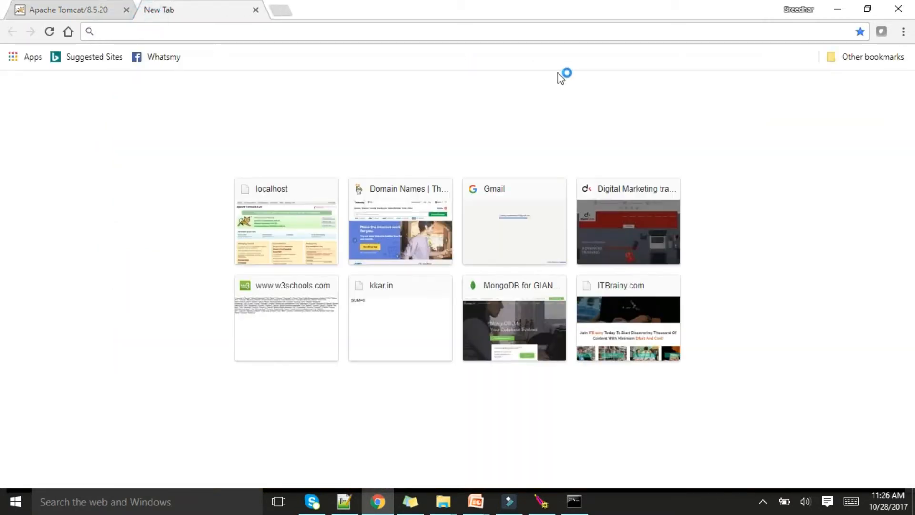
Load localhost:1010, enter 12 and 2, and submit them to second.jsp for division
{"action": "type", "text": "localhost:1010"}
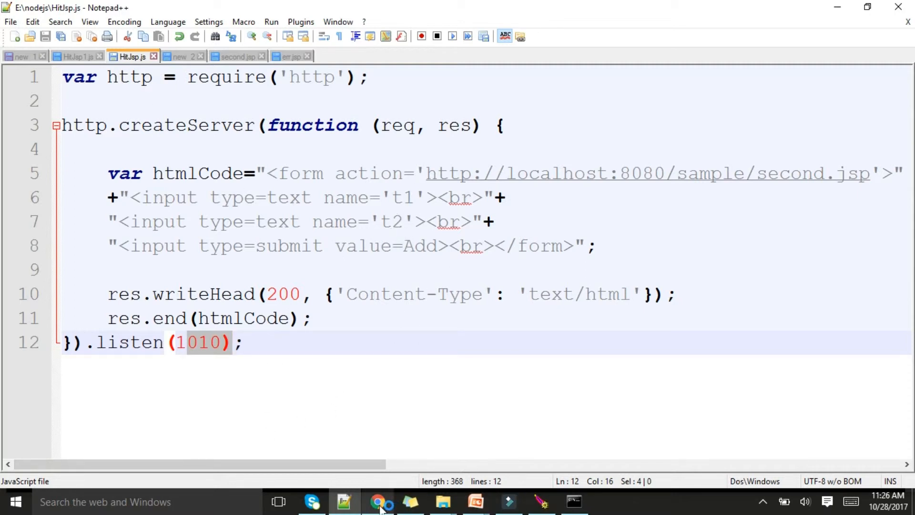
{"action": "left_click", "coordinate": [378, 502]}
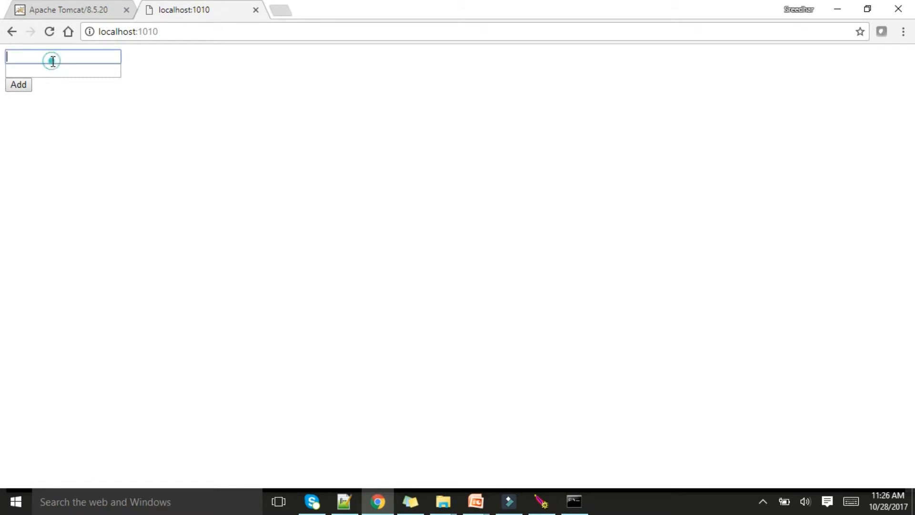
{"action": "type", "text": "12"}
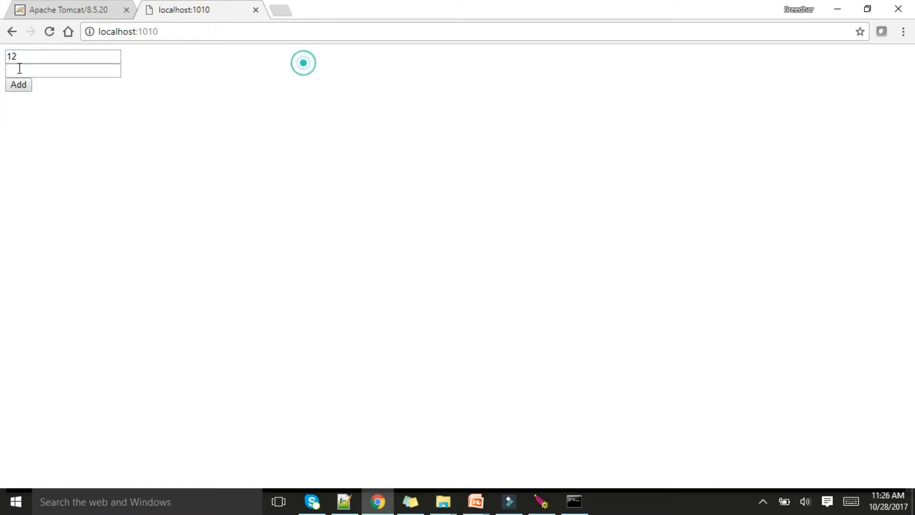
{"action": "type", "text": "2"}
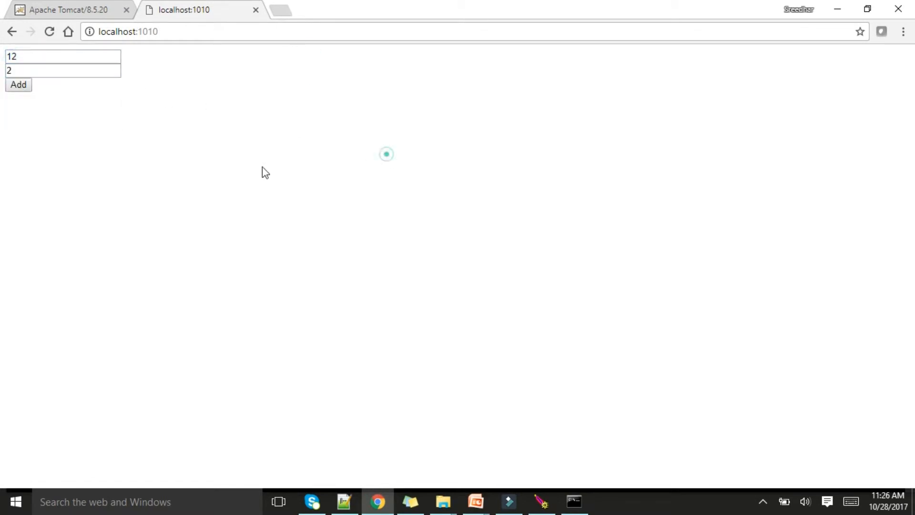
{"action": "left_click", "coordinate": [19, 85]}
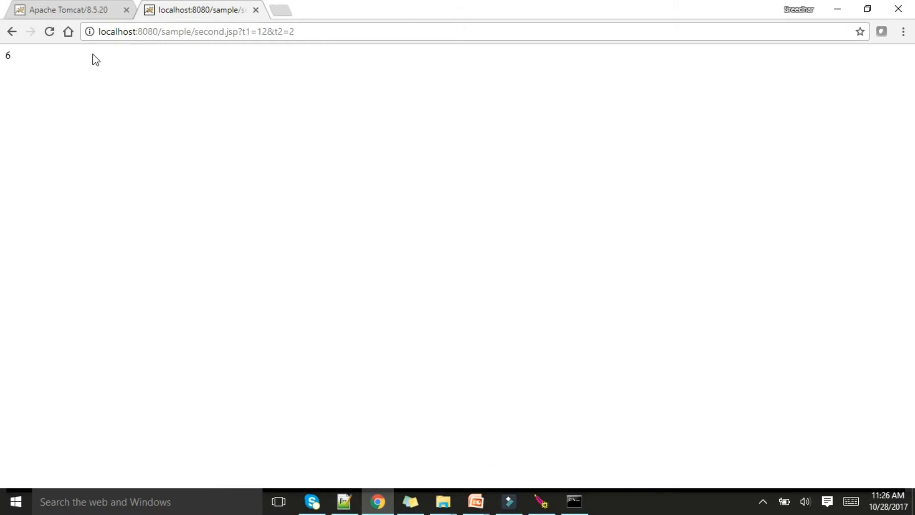
{"action": "mouse_move", "coordinate": [77, 88]}
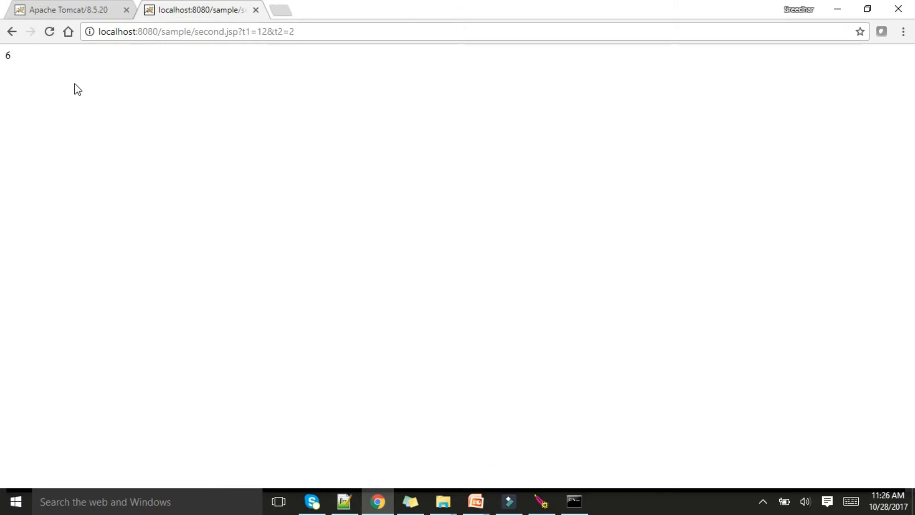
{"action": "mouse_move", "coordinate": [103, 80]}
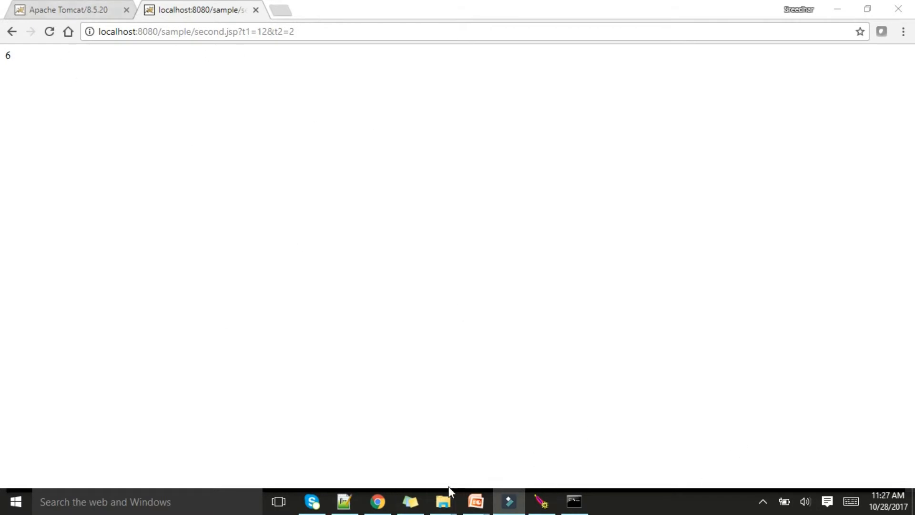
From the Tomcat sample folder, open index1.jsp with its emp insert code in Notepad++
{"action": "left_click", "coordinate": [441, 501]}
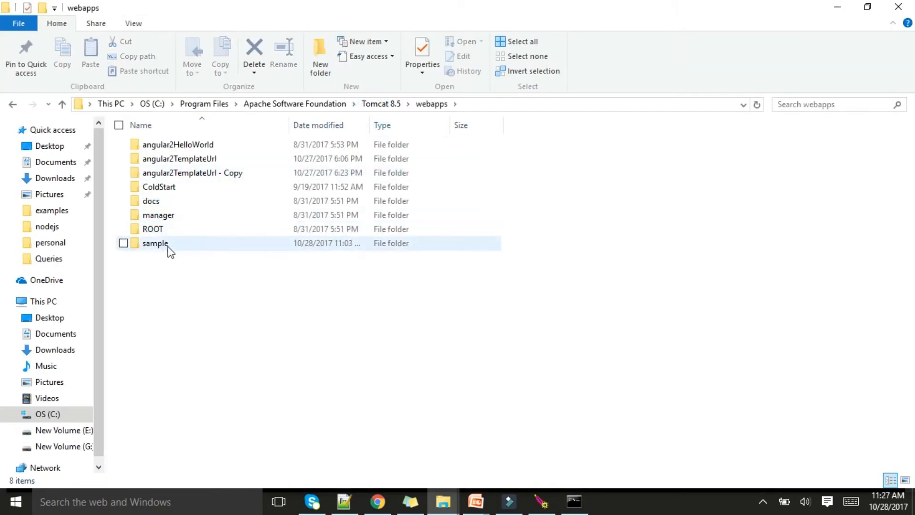
{"action": "double_click", "coordinate": [156, 243]}
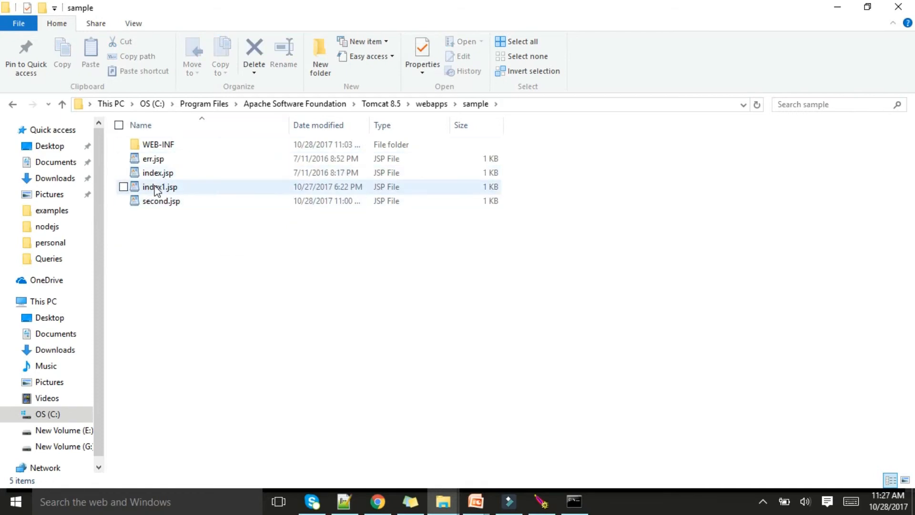
{"action": "double_click", "coordinate": [161, 186]}
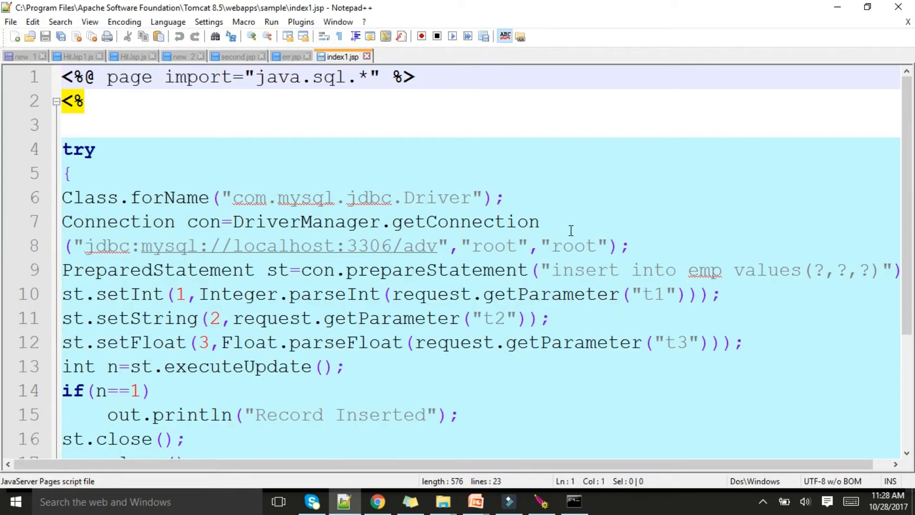
Scroll through index1.jsp's insert code, then bring up Windows Start to search for a program
{"action": "scroll", "scroll_direction": "down", "scroll_amount": 3}
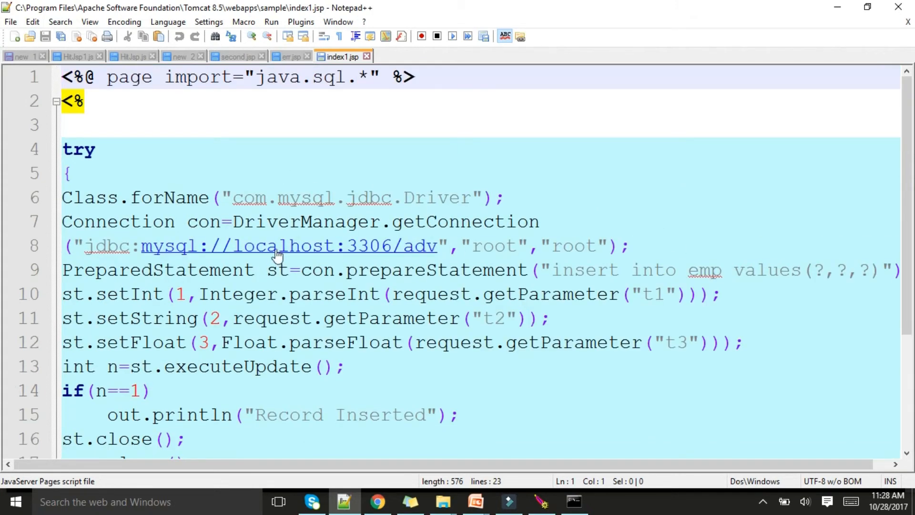
{"action": "left_click", "coordinate": [14, 500]}
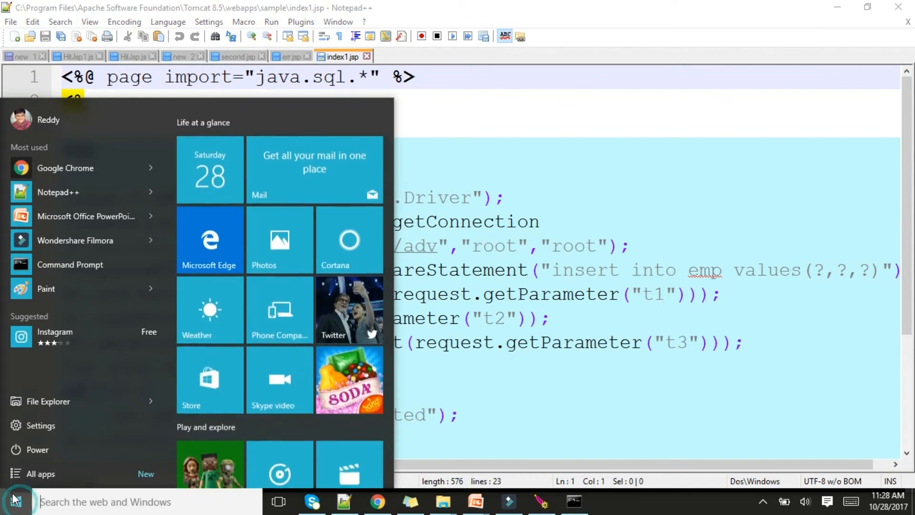
Launch the MySQL Command Line Client from Start search
{"action": "type", "text": "mysql"}
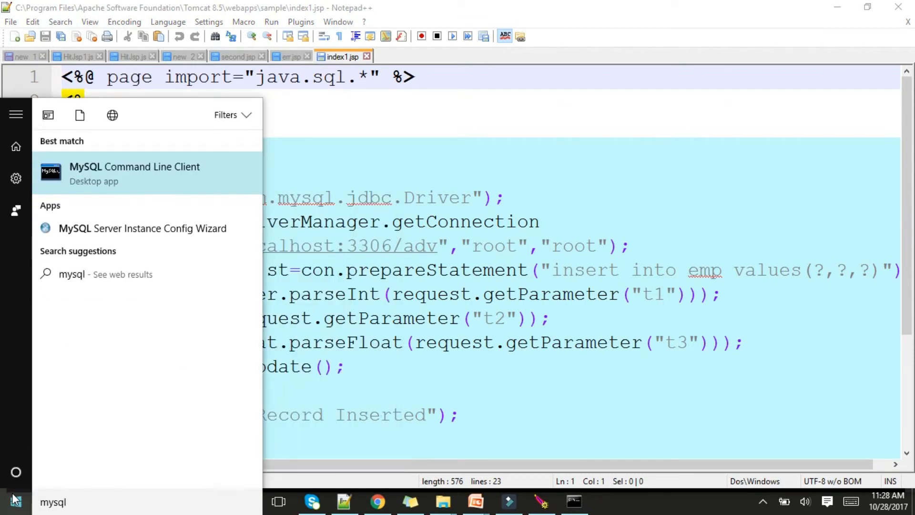
{"action": "left_click", "coordinate": [135, 174]}
{"action": "type", "text": "use adv"}
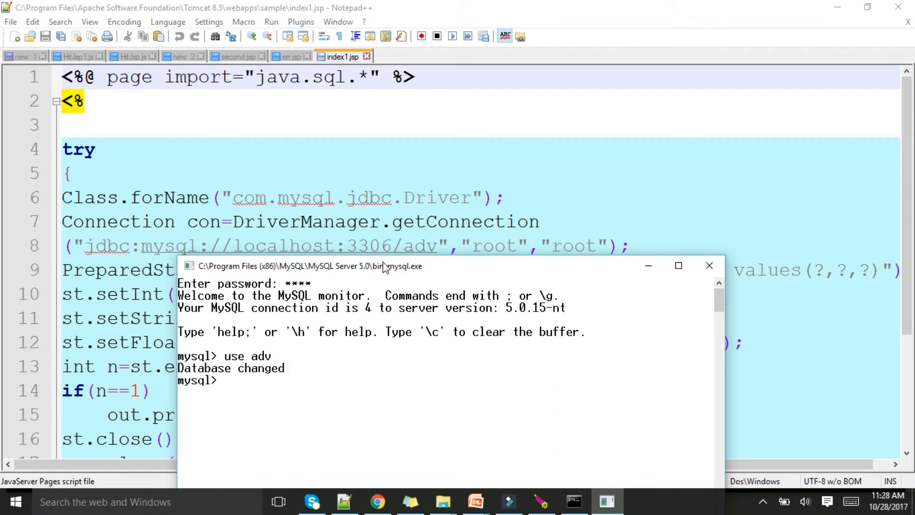
Run 'select * from emp;' to list all 8 rows of the emp table
{"action": "type", "text": "select"}
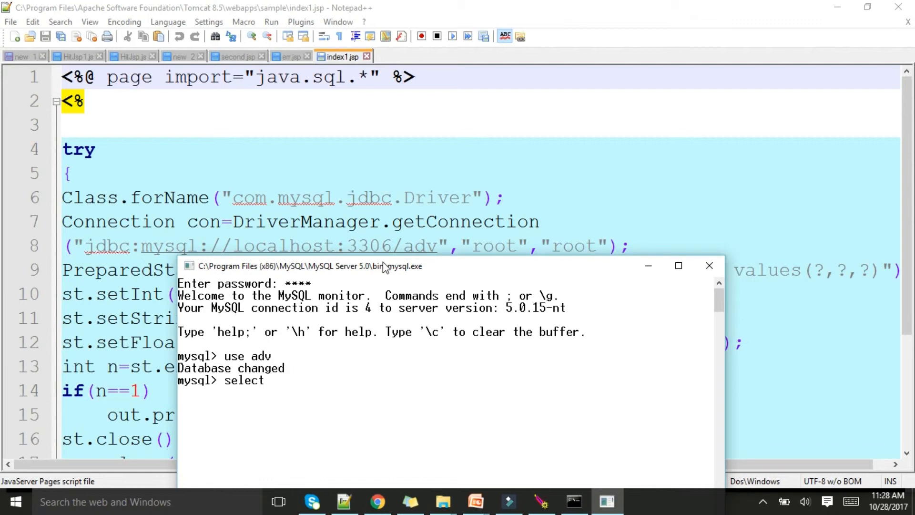
{"action": "type", "text": "* fr"}
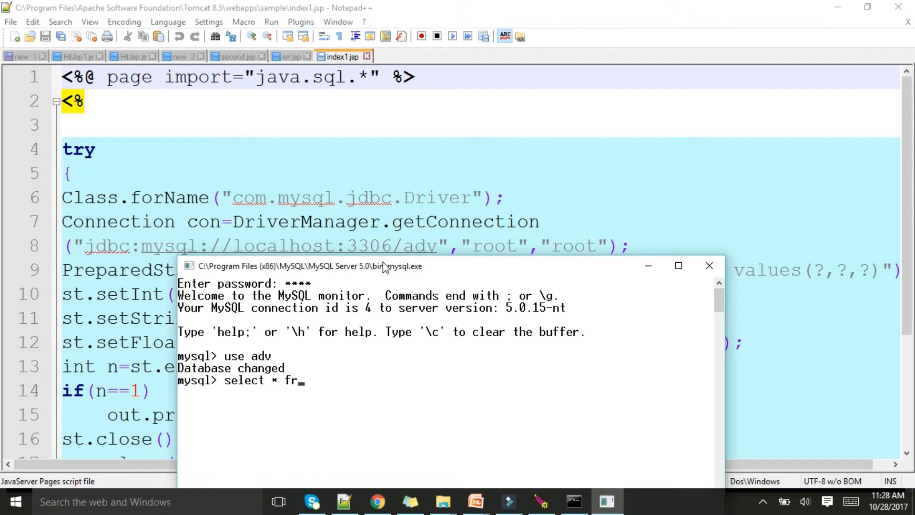
{"action": "type", "text": "om emp;"}
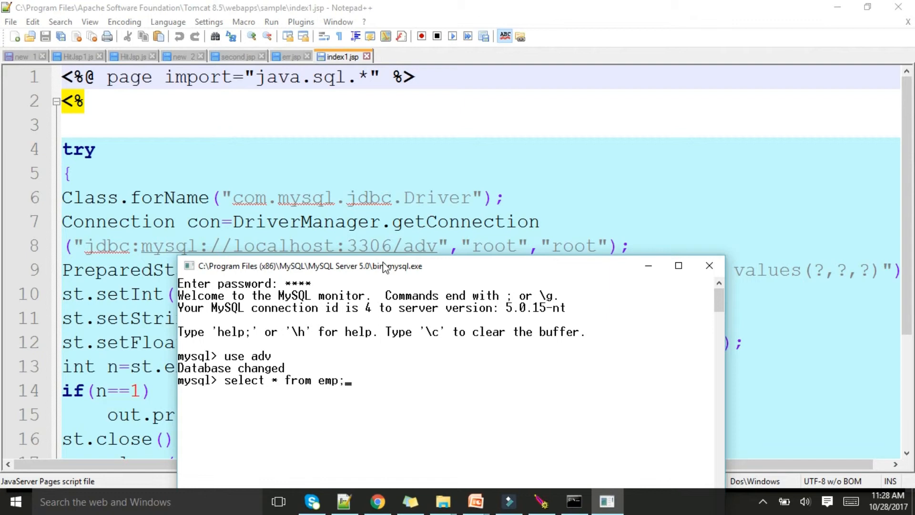
{"action": "key", "text": "enter"}
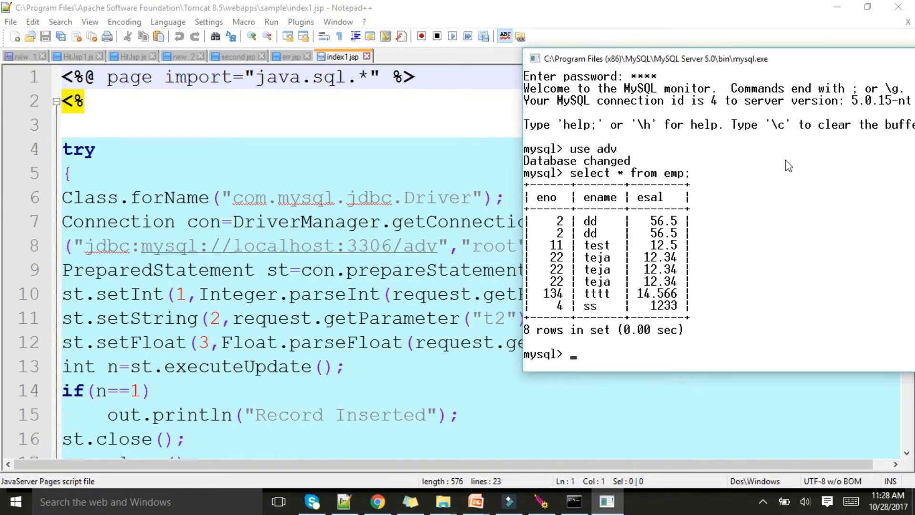
{"action": "mouse_move", "coordinate": [702, 316]}
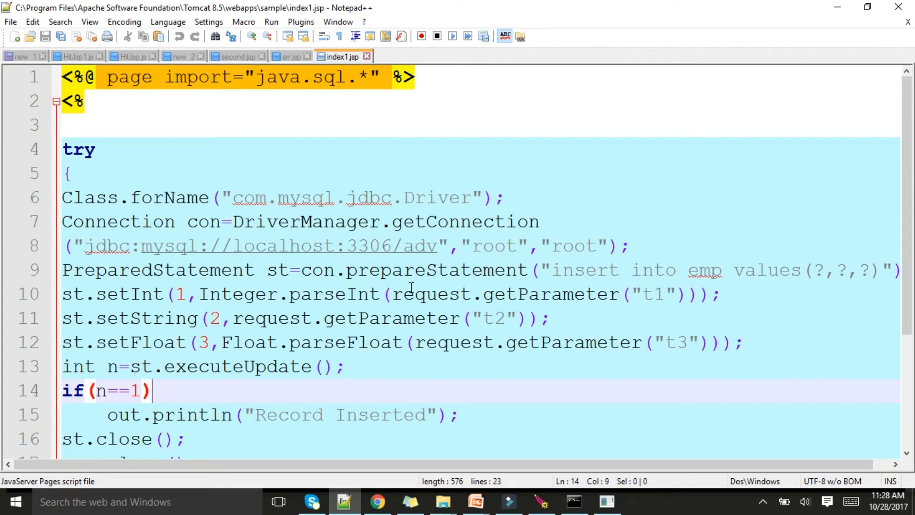
Review HitJsp1.js, whose form posts t1, t2, t3 to index1.jsp, then return to the node prompt
{"action": "scroll", "scroll_direction": "down", "scroll_amount": 3}
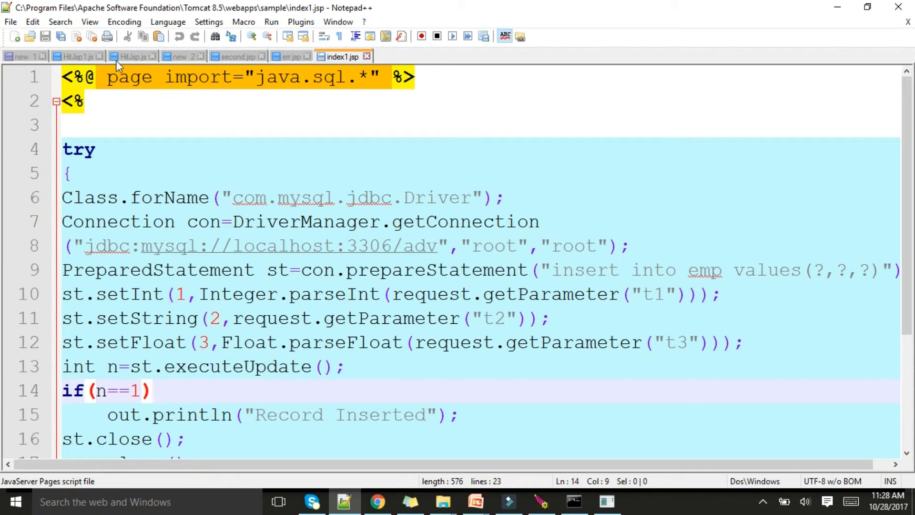
{"action": "left_click", "coordinate": [74, 56]}
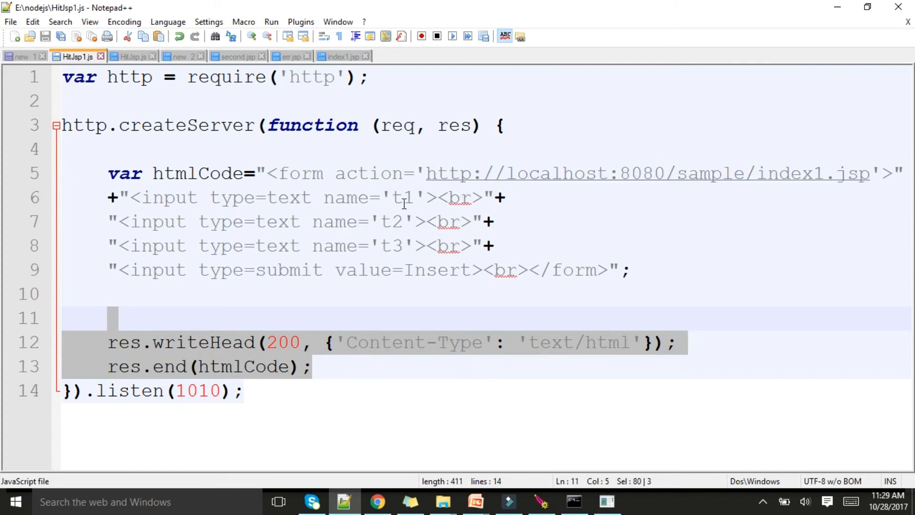
{"action": "mouse_move", "coordinate": [435, 264]}
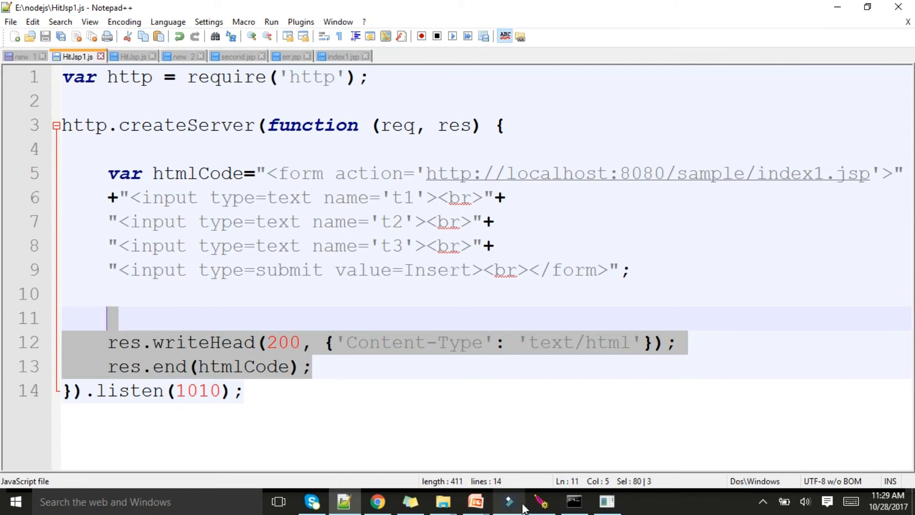
{"action": "left_click", "coordinate": [573, 501]}
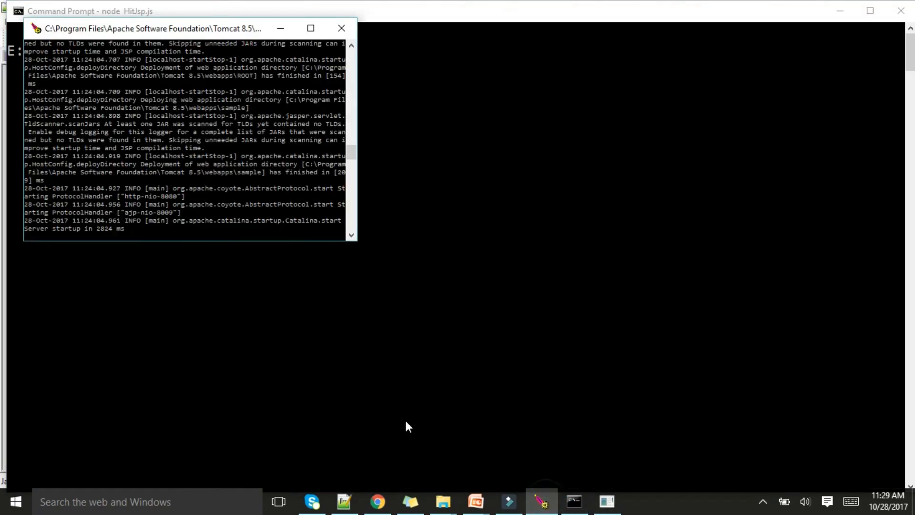
{"action": "mouse_move", "coordinate": [435, 401]}
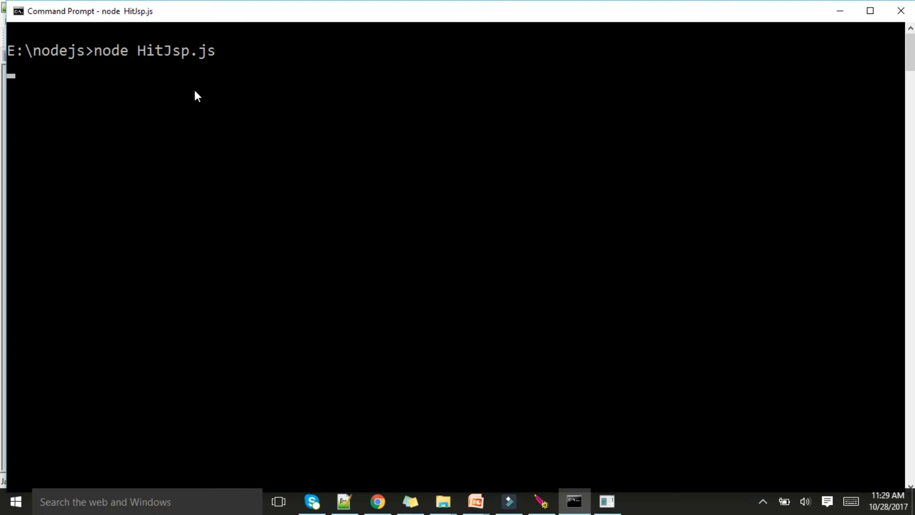
Stop the running HitJsp.js server with Ctrl+C and bring up the browser
{"action": "key", "text": "ctrl+c"}
{"action": "type", "text": "node HitJsp1.js"}
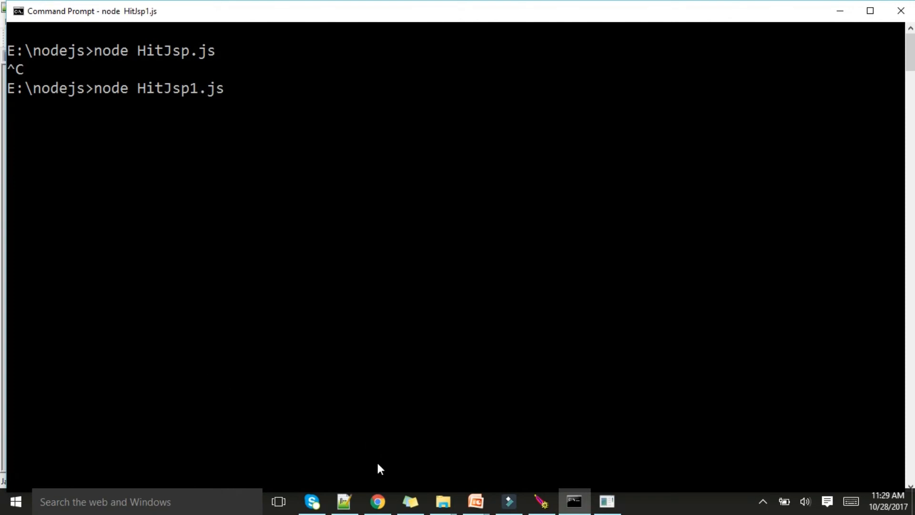
{"action": "left_click", "coordinate": [378, 502]}
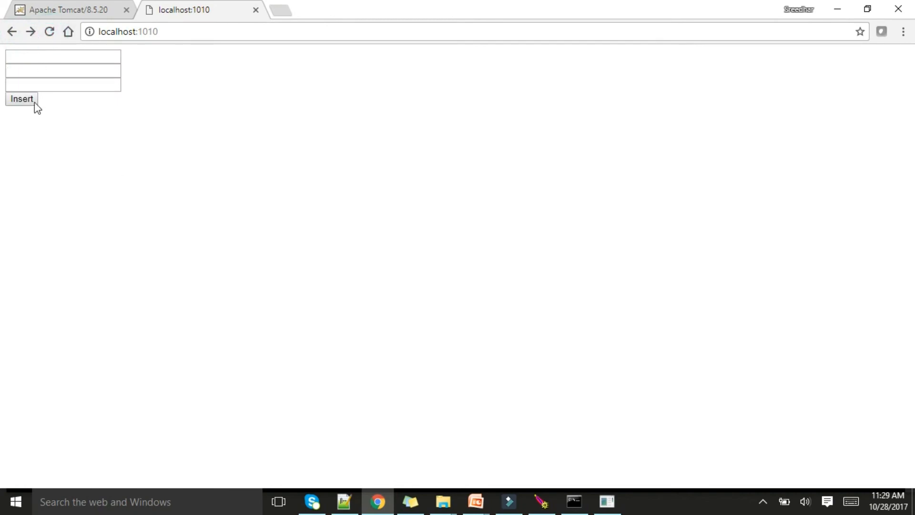
Fill the localhost:1010 form with 99, wms and 1333
{"action": "left_click", "coordinate": [63, 56]}
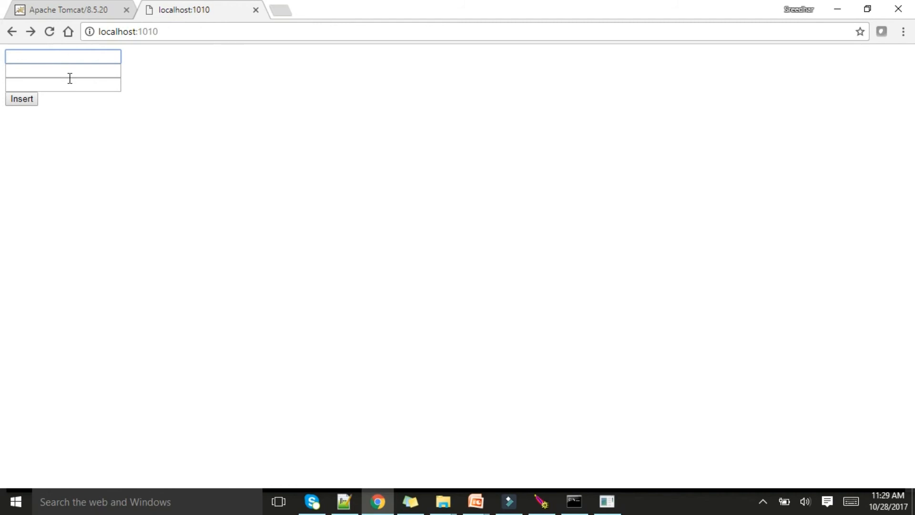
{"action": "type", "text": "99"}
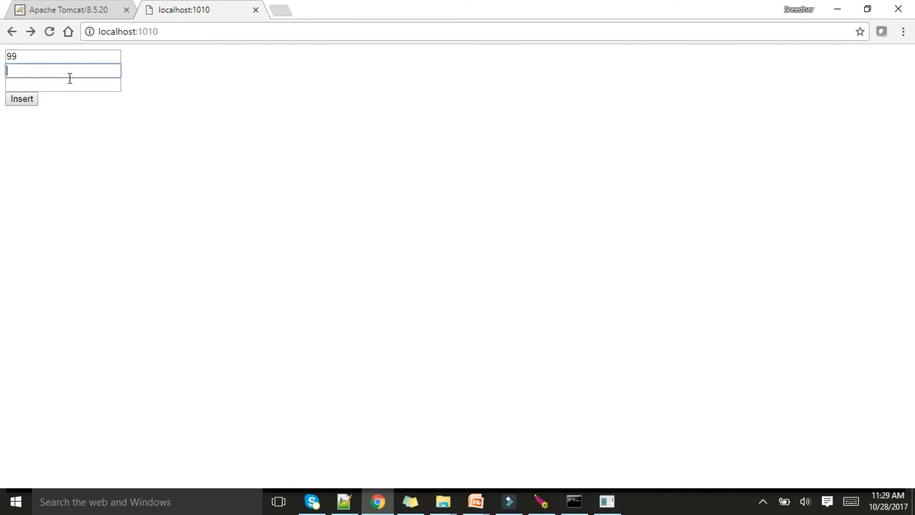
{"action": "type", "text": "wm"}
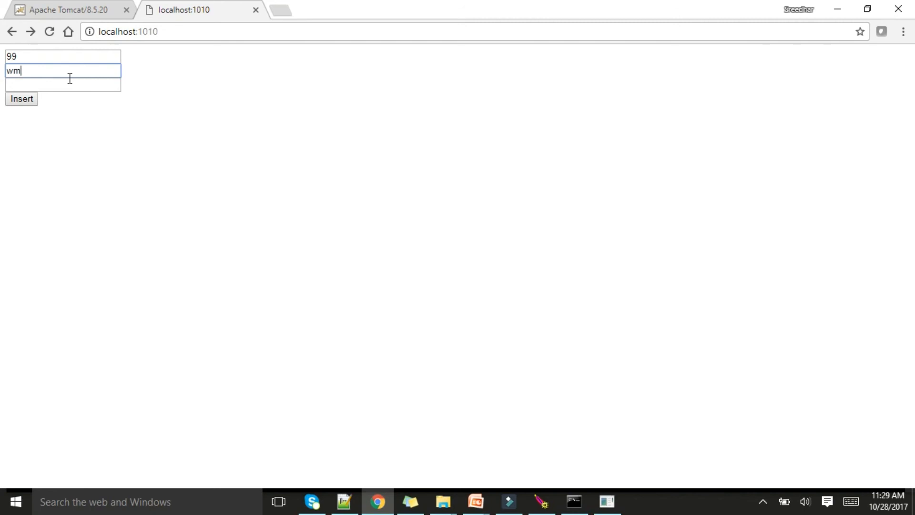
{"action": "type", "text": "s"}
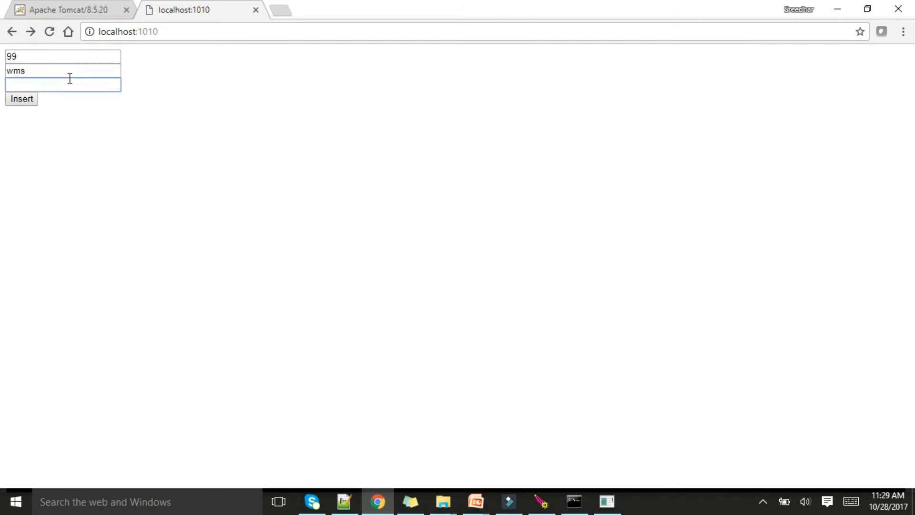
{"action": "type", "text": "1"}
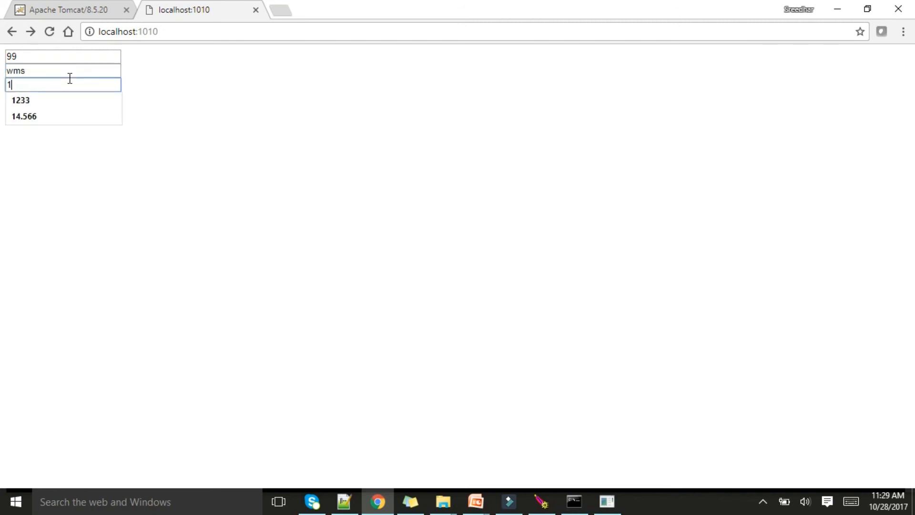
{"action": "type", "text": "333"}
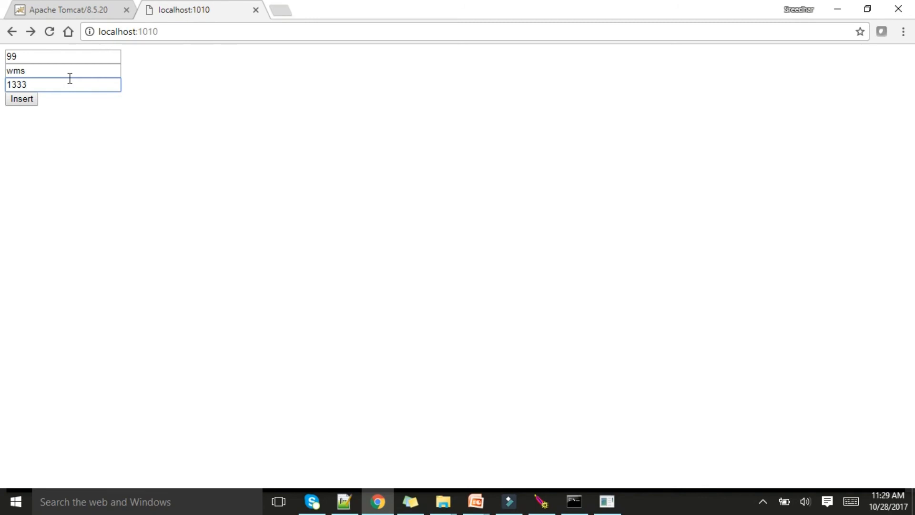
Submit the form to index1.jsp, getting Record Inserted with t1=99, t2=wms, t3=1333
{"action": "left_click", "coordinate": [22, 98]}
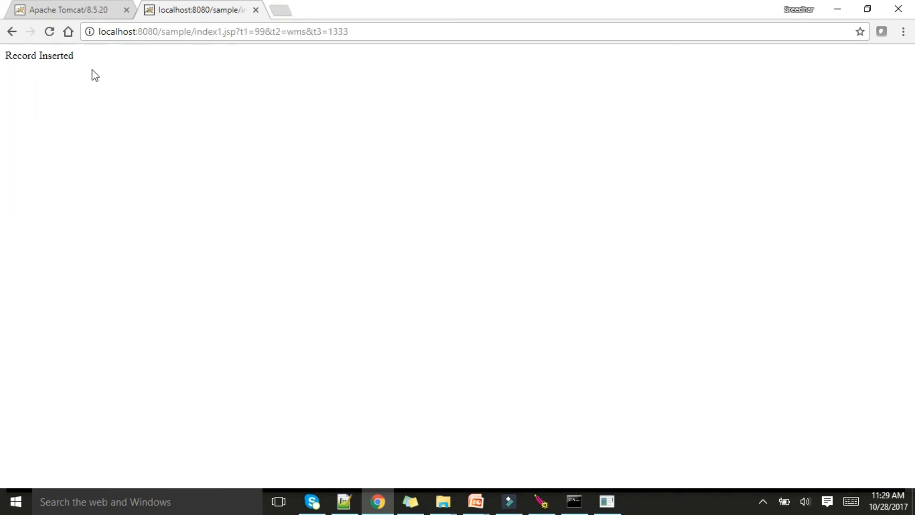
{"action": "double_click", "coordinate": [237, 31]}
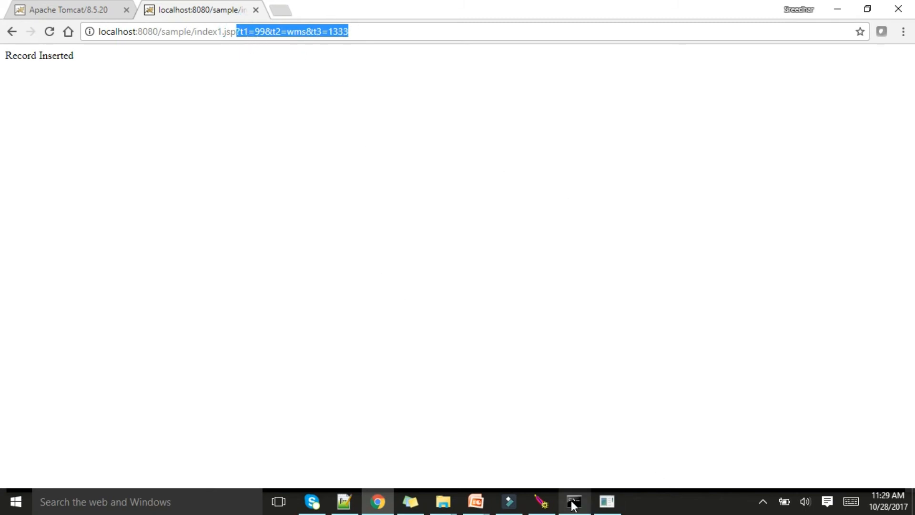
Return to the MySQL client to verify emp now holds the 99, wms, 1333 row
{"action": "left_click", "coordinate": [574, 502]}
{"action": "type", "text": "select * from emp;"}
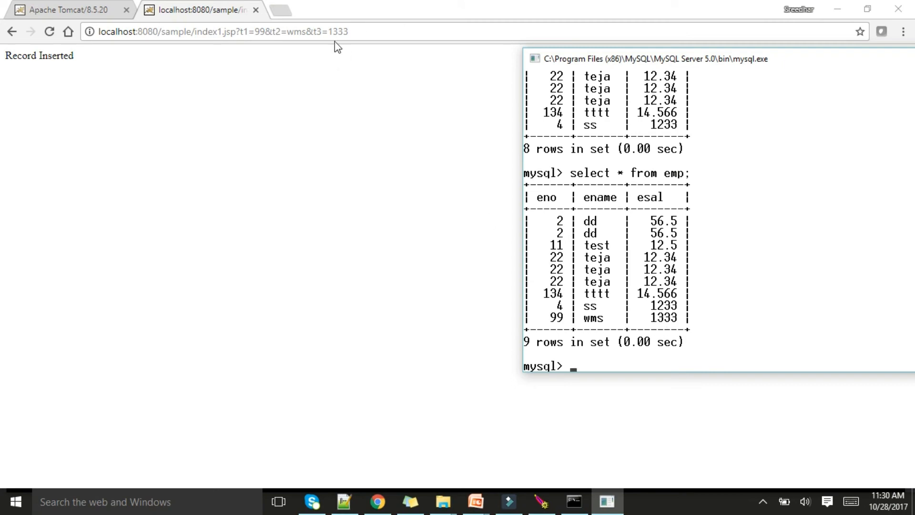
{"action": "mouse_move", "coordinate": [642, 313]}
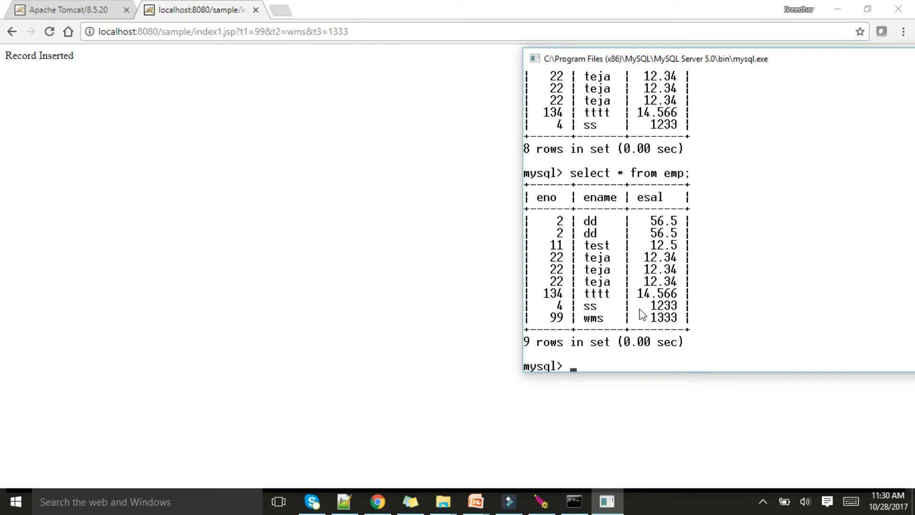